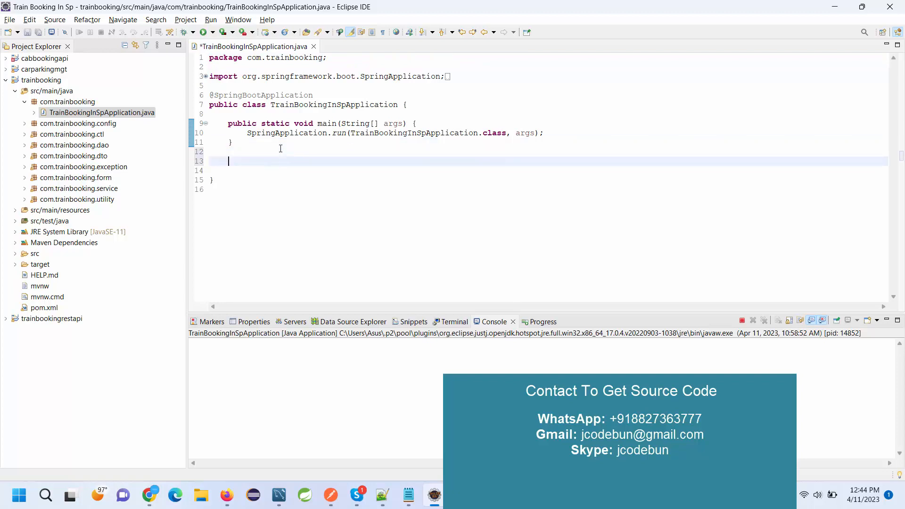
Step: Add a comment line listing Spring boot, Hibernate, JPA, MYSQL
{"action": "type", "text": "//Sprin"}
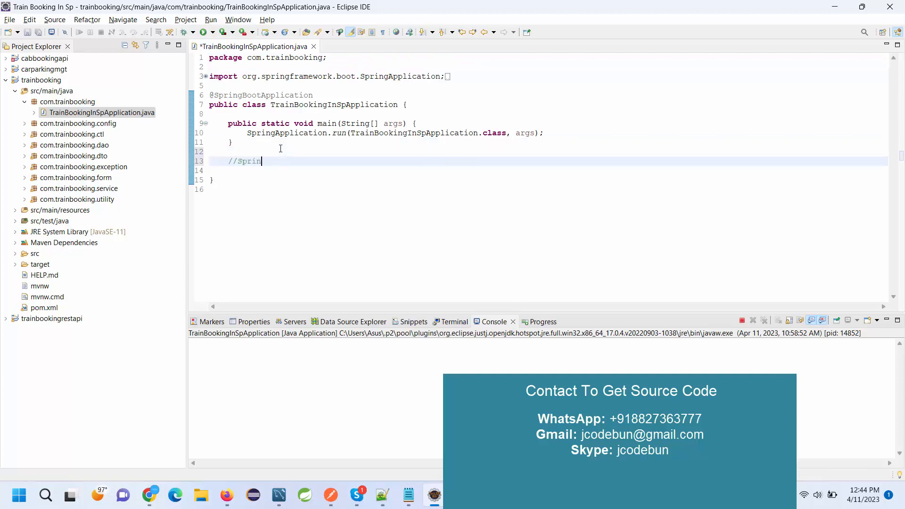
{"action": "type", "text": "g boot, H"}
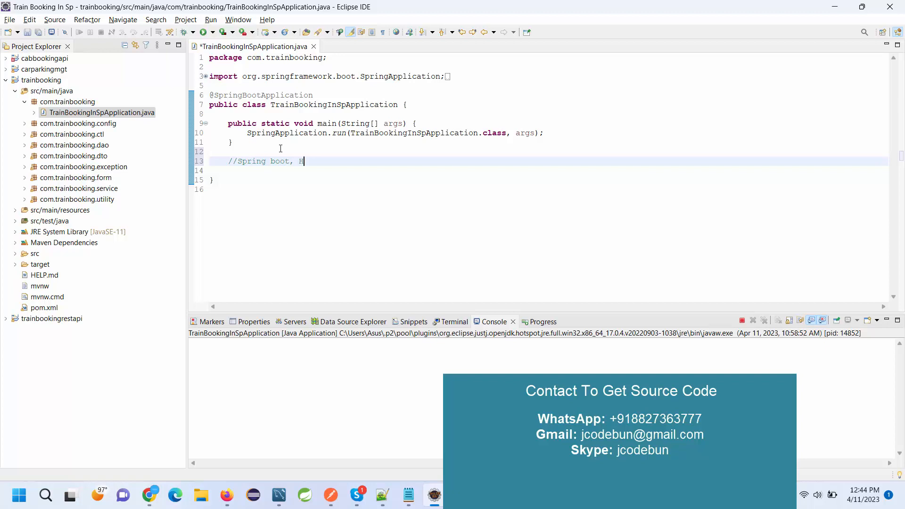
{"action": "type", "text": "ibernate, J"}
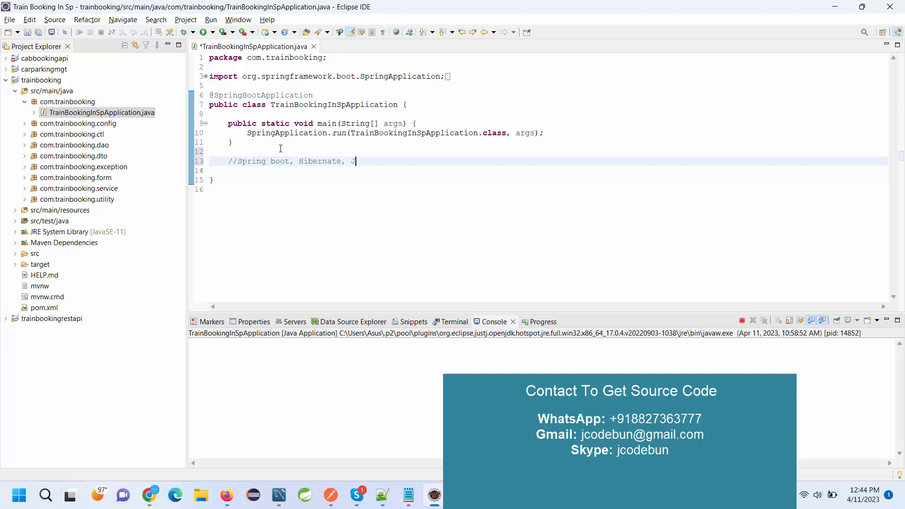
{"action": "type", "text": "PA, MYSQ"}
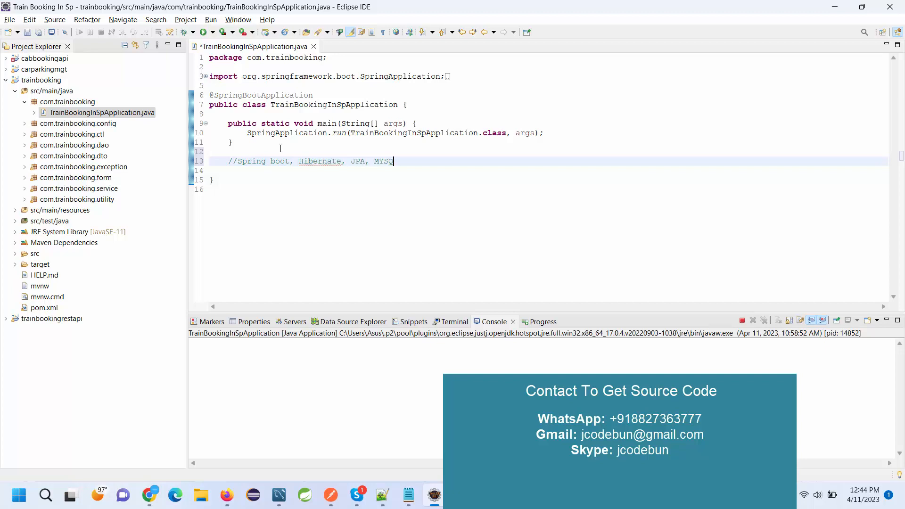
{"action": "key", "text": "enter"}
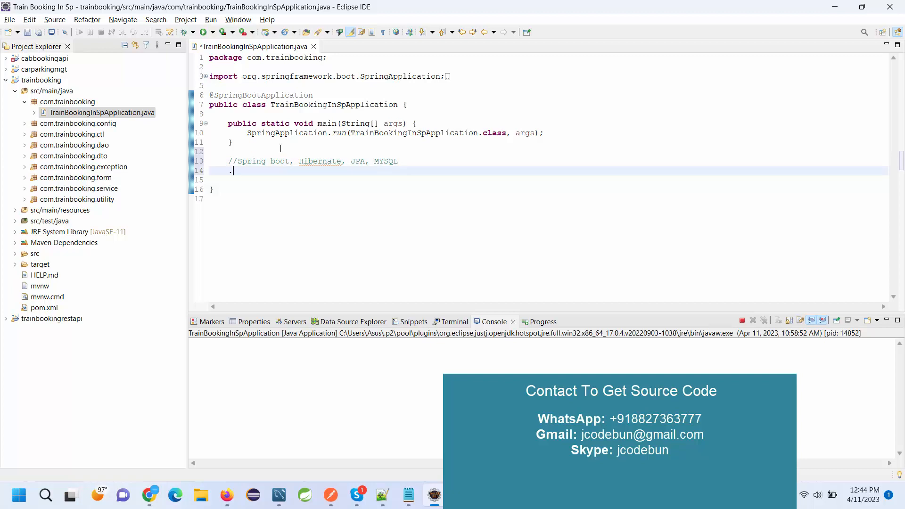
Step: Add comment lines listing JSP, HTML, CSS, Bootstrap, Maven, MVC
{"action": "type", "text": "//JP"}
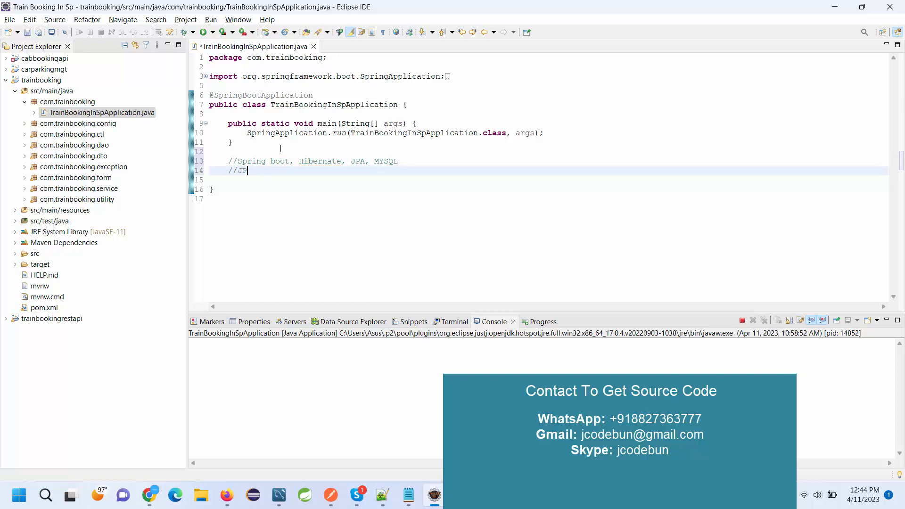
{"action": "key", "text": "Backspace"}
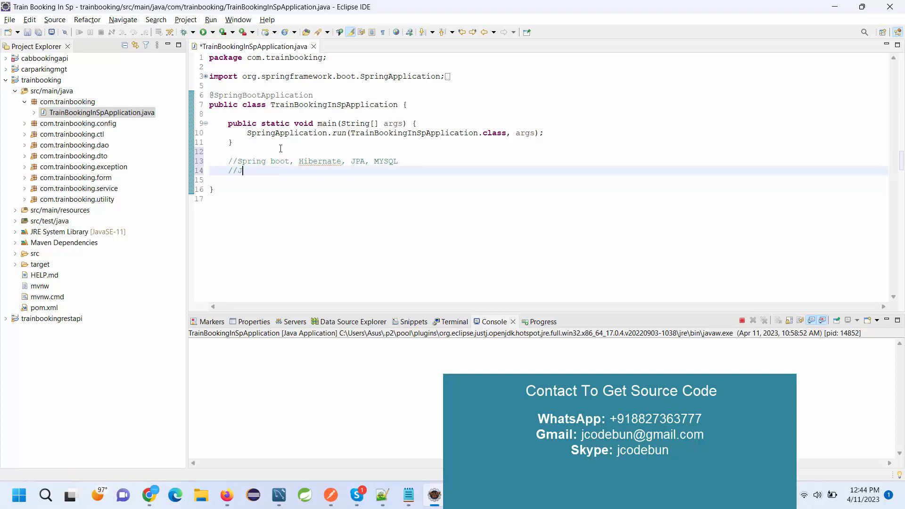
{"action": "type", "text": "SP, HTML,"}
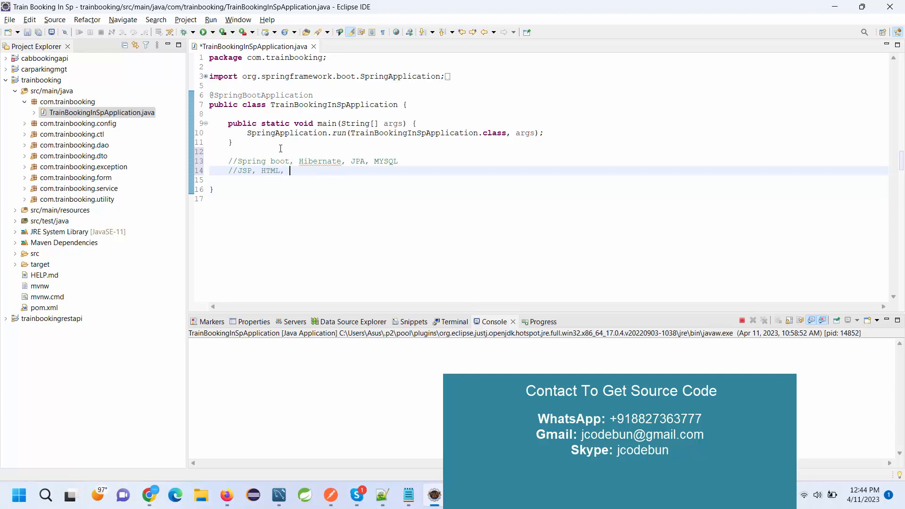
{"action": "type", "text": "CSS,"}
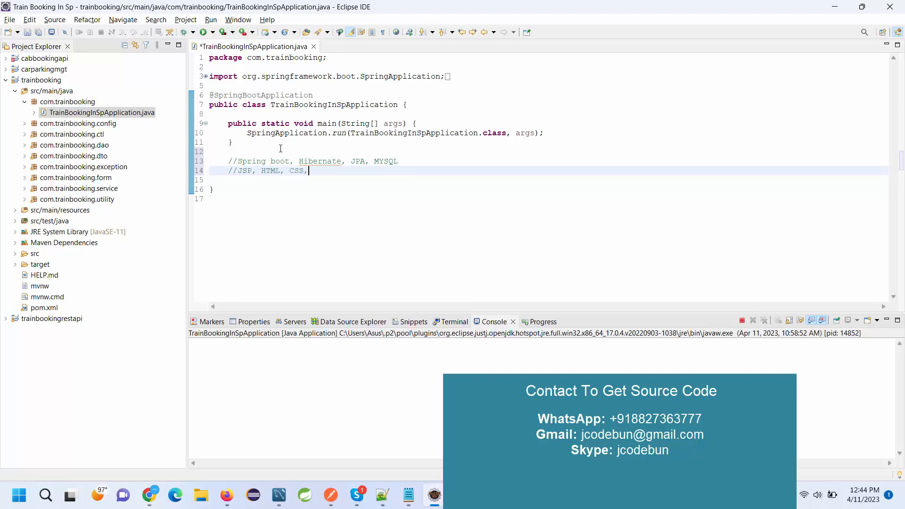
{"action": "type", "text": "Bootrap"}
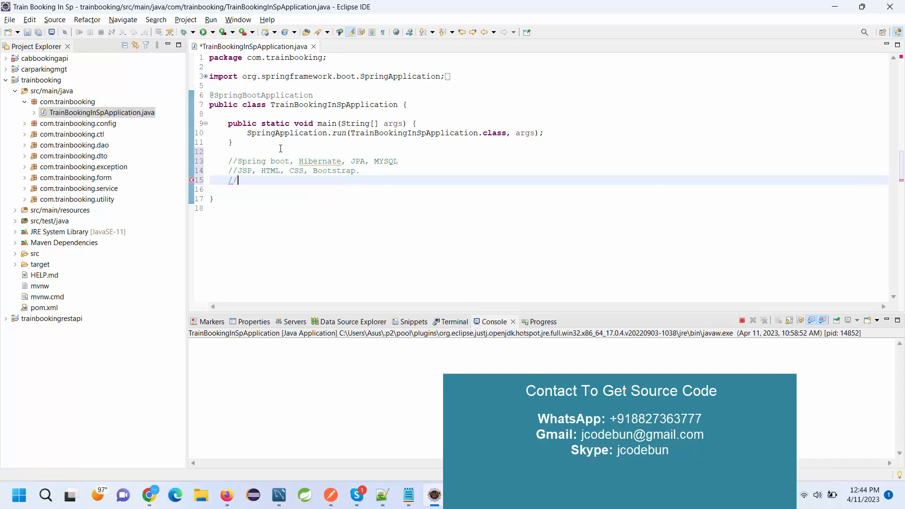
{"action": "type", "text": "MAven,"}
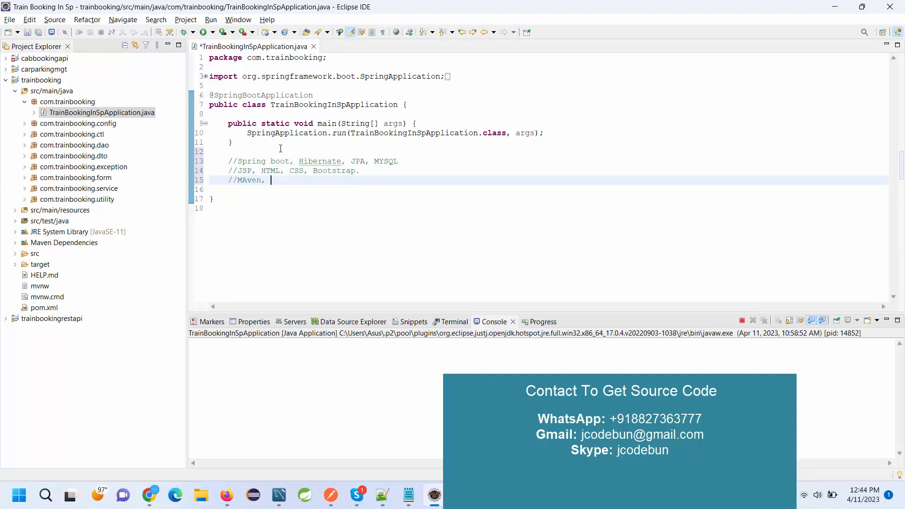
{"action": "type", "text": "MVC"}
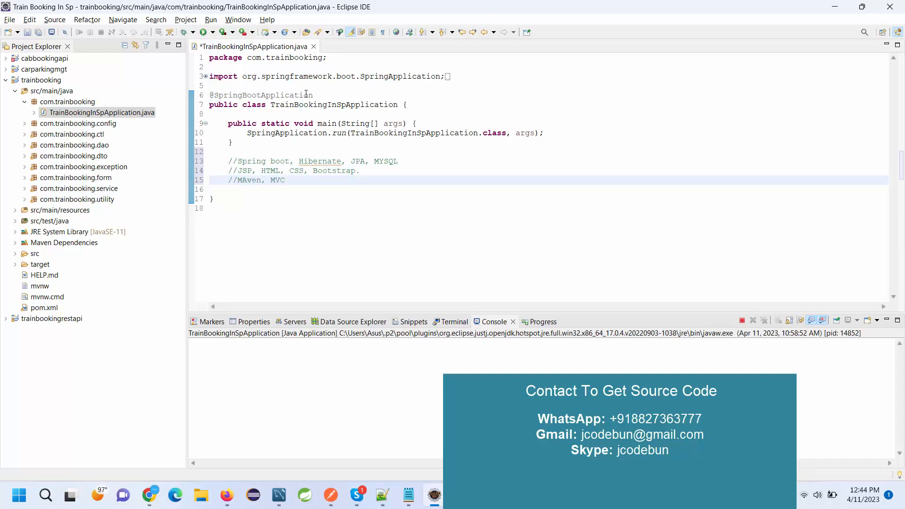
{"action": "mouse_move", "coordinate": [266, 95]}
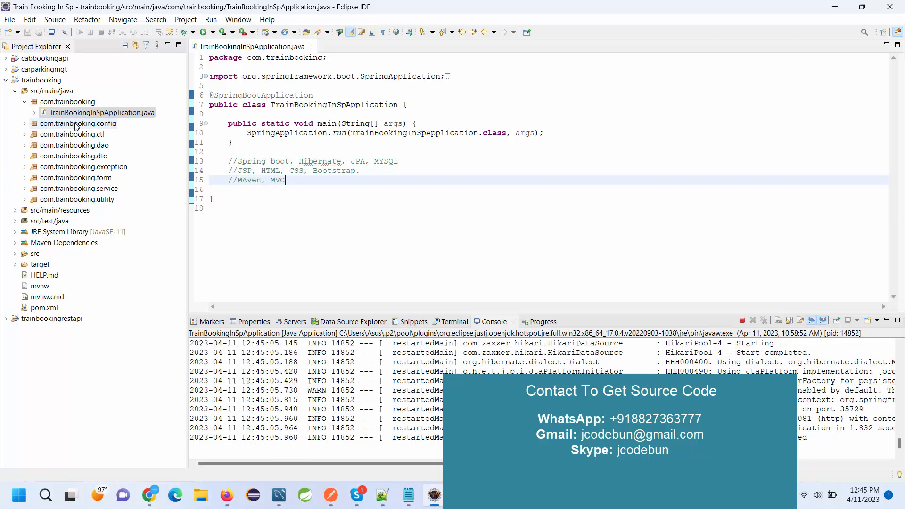
Step: Expand the src folder, then delete the three technology comment lines from the main class
{"action": "left_click", "coordinate": [77, 122]}
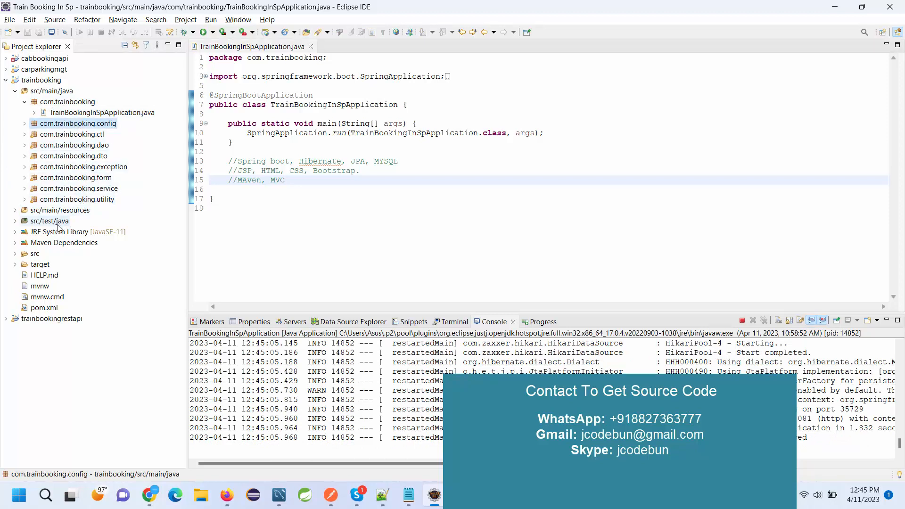
{"action": "left_click", "coordinate": [15, 254]}
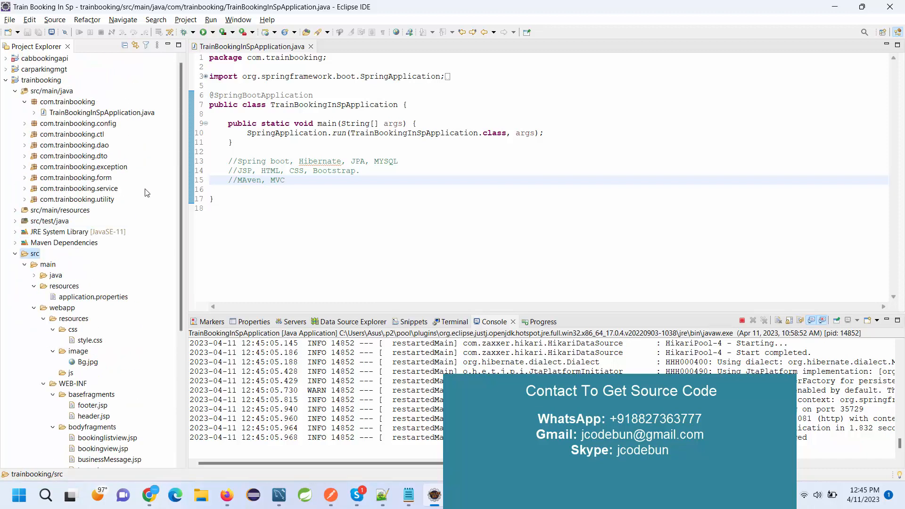
{"action": "left_click", "coordinate": [102, 112]}
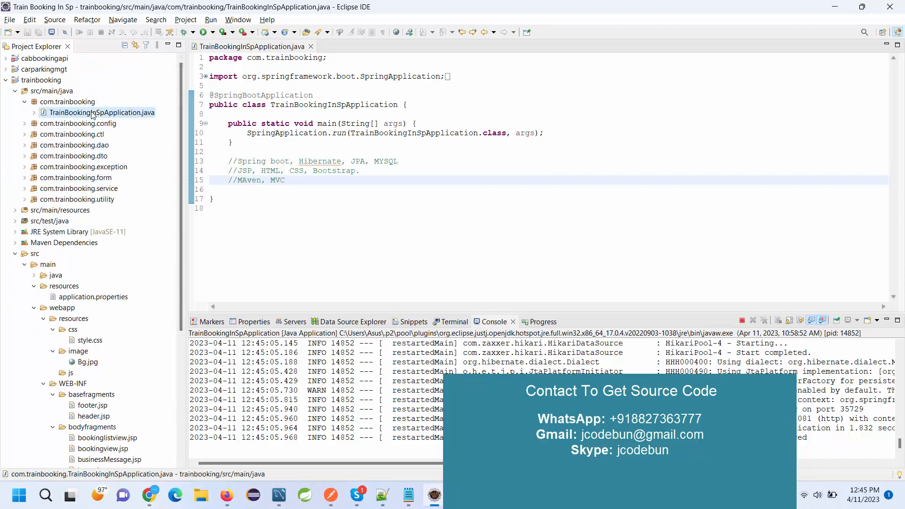
{"action": "left_click_drag", "start_coordinate": [229, 161], "coordinate": [285, 179]}
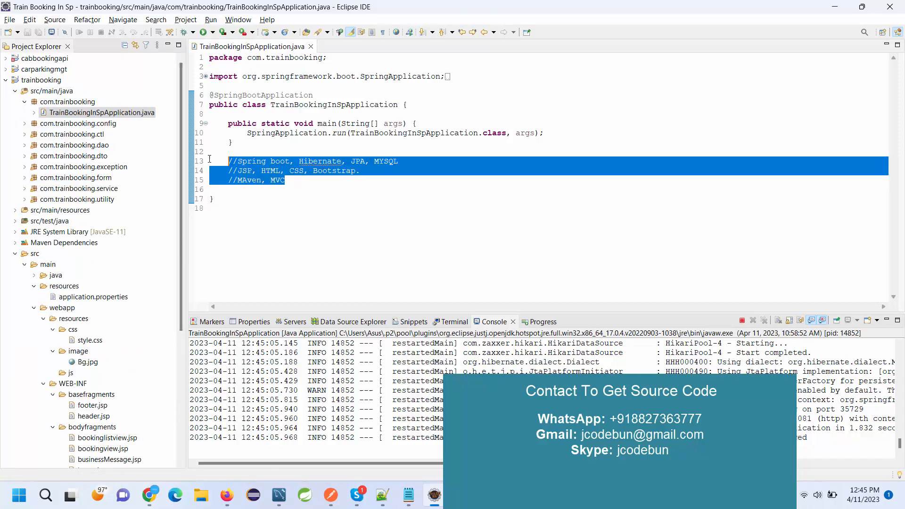
{"action": "key", "text": "Delete"}
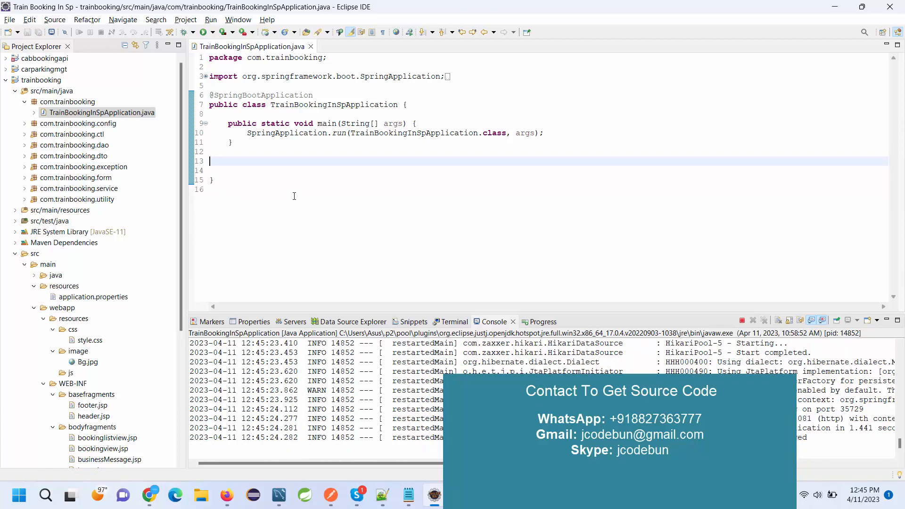
{"action": "mouse_move", "coordinate": [268, 193]}
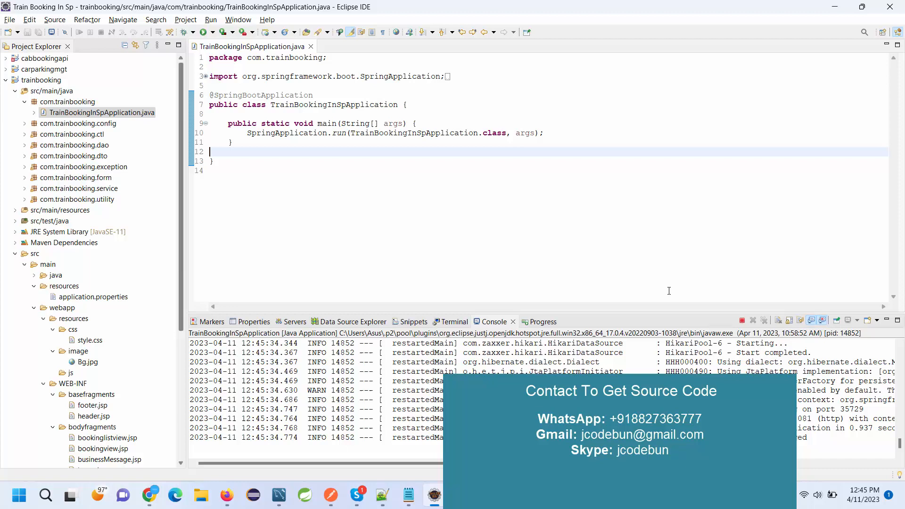
Step: Stop the running app and relaunch TrainBookingInSpApplication as a Spring Boot App on port 8081
{"action": "left_click", "coordinate": [763, 321]}
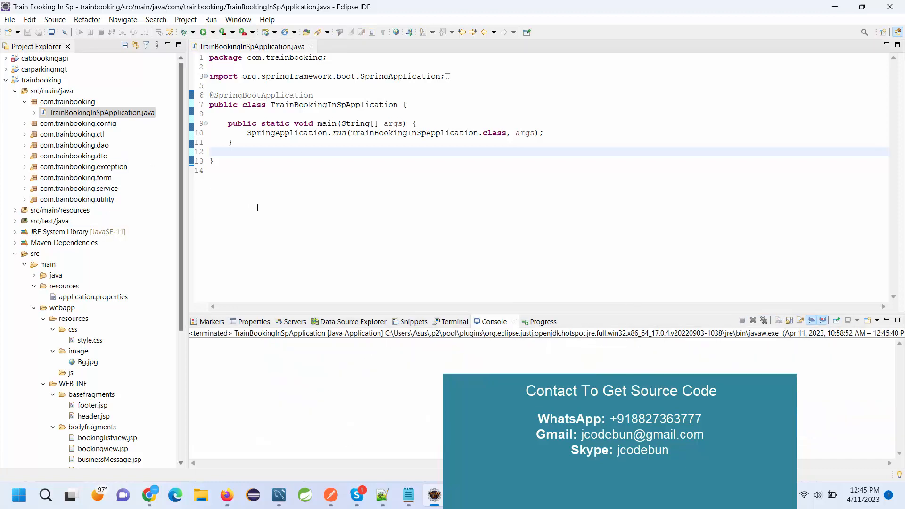
{"action": "left_click", "coordinate": [101, 112]}
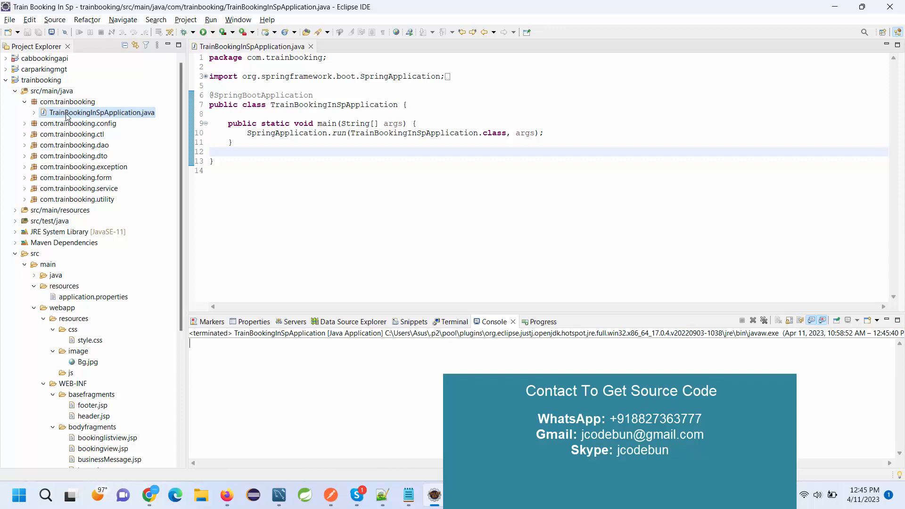
{"action": "right_click", "coordinate": [102, 112]}
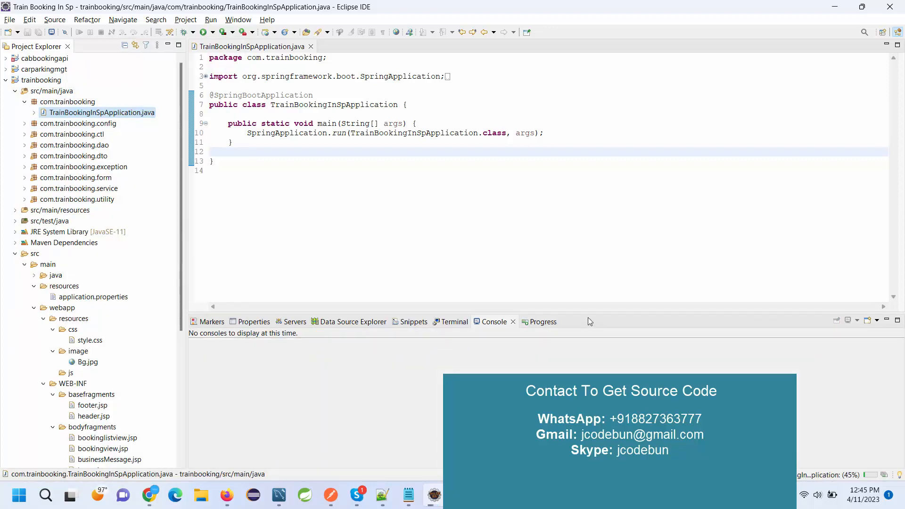
{"action": "left_click", "coordinate": [79, 32]}
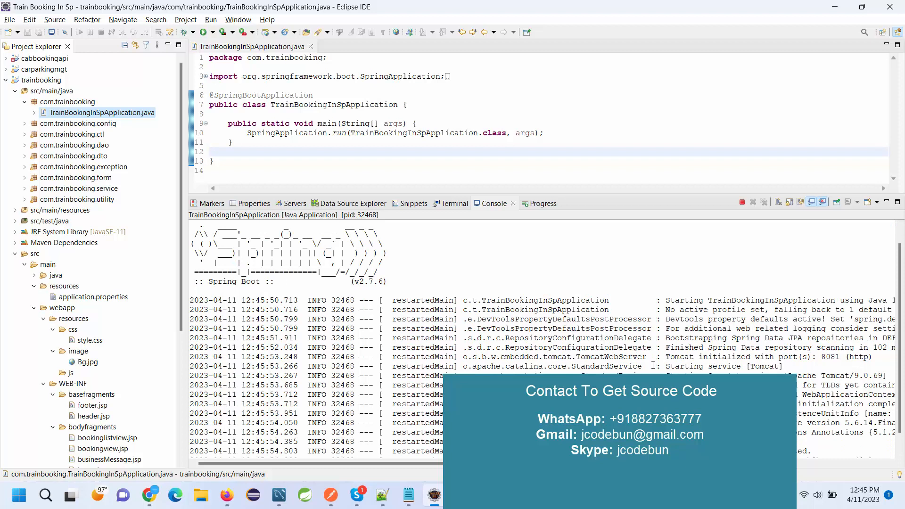
{"action": "scroll", "scroll_direction": "down", "scroll_amount": 3}
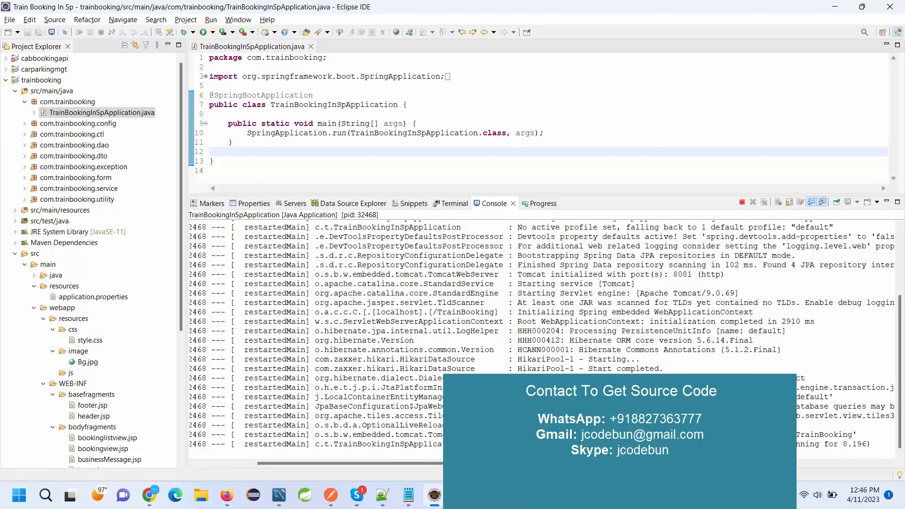
{"action": "double_click", "coordinate": [825, 434]}
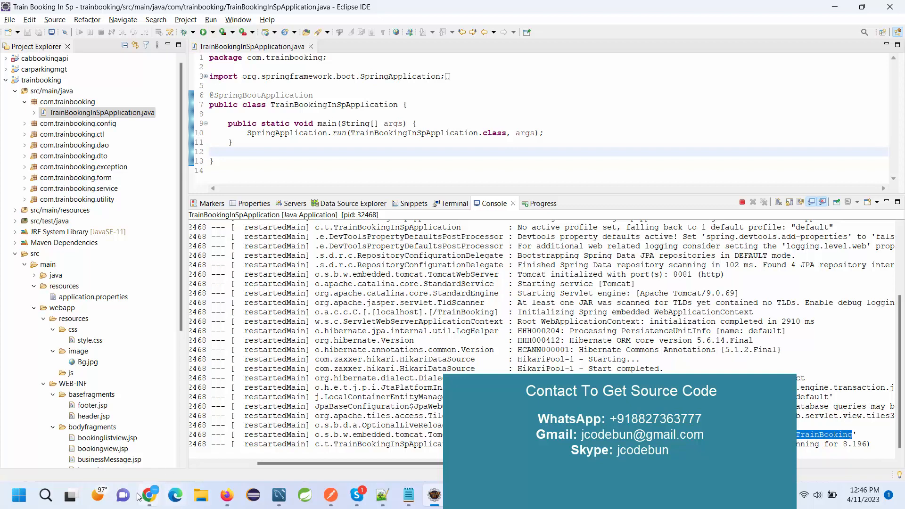
Step: Request localhost:8081//TrainBooking in the Chrome address bar
{"action": "left_click", "coordinate": [150, 495]}
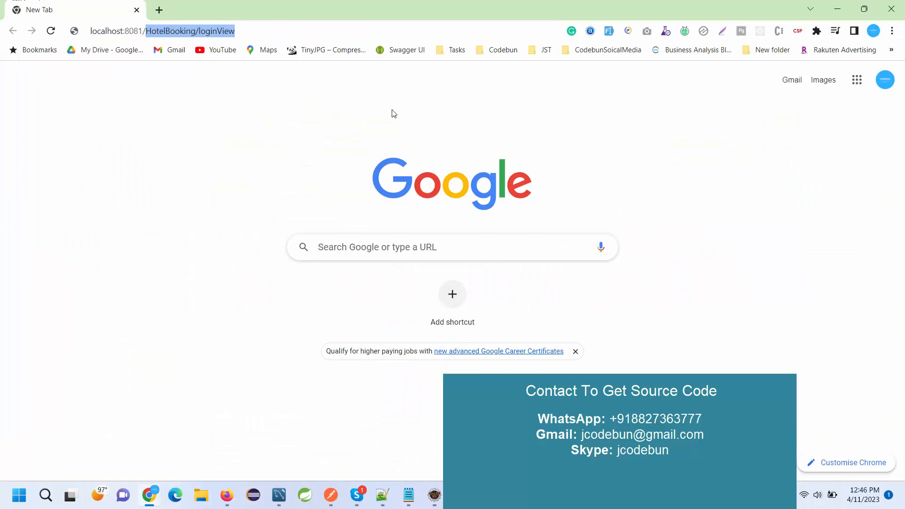
{"action": "type", "text": "localhost:8081//TrainBooking"}
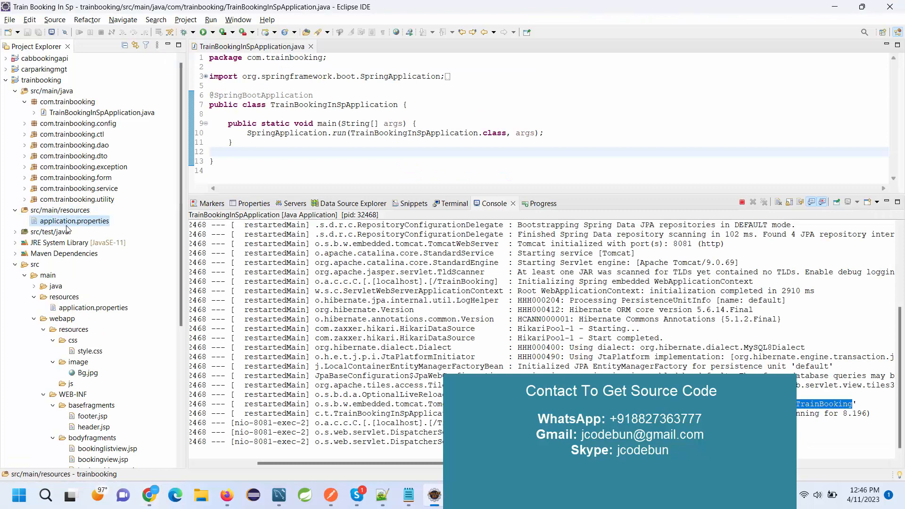
{"action": "double_click", "coordinate": [74, 221]}
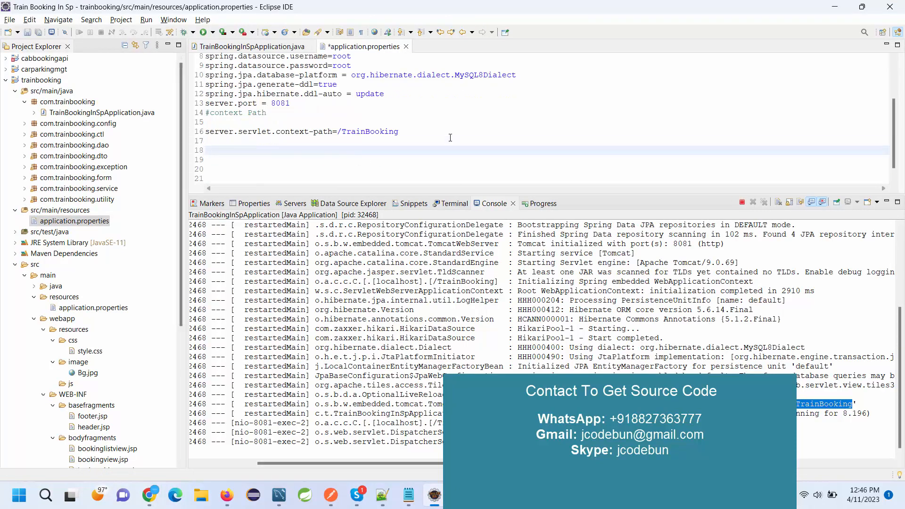
{"action": "type", "text": "#App URL:"}
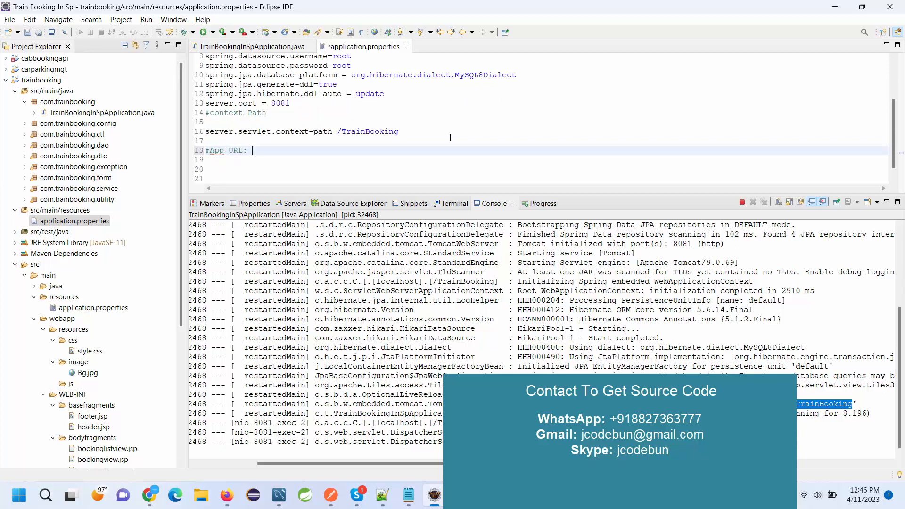
{"action": "type", "text": "http://localhost:8081/TrainBooking/"}
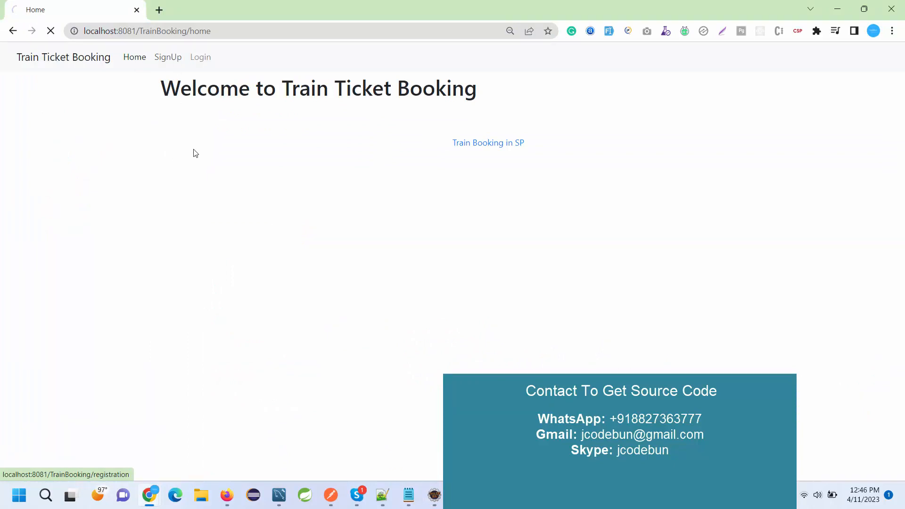
Step: Go to the login form from the navigation bar
{"action": "left_click", "coordinate": [200, 57]}
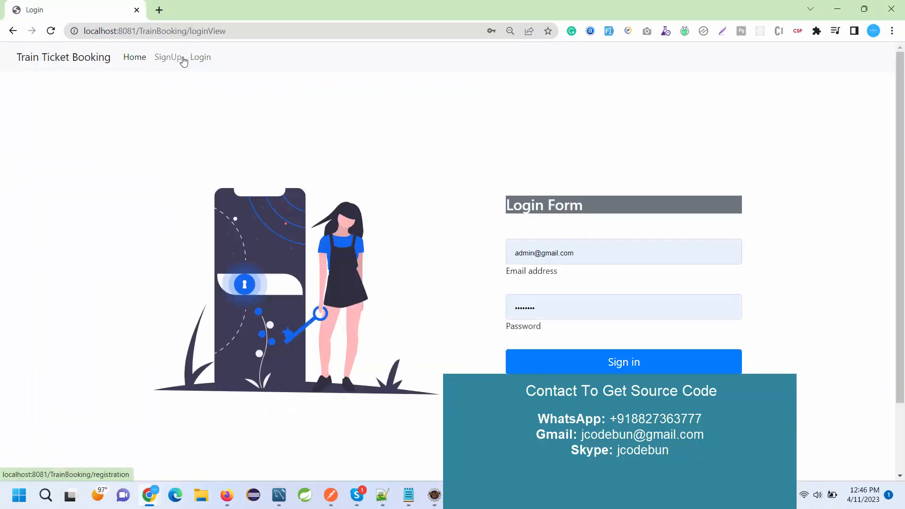
{"action": "mouse_move", "coordinate": [300, 474]}
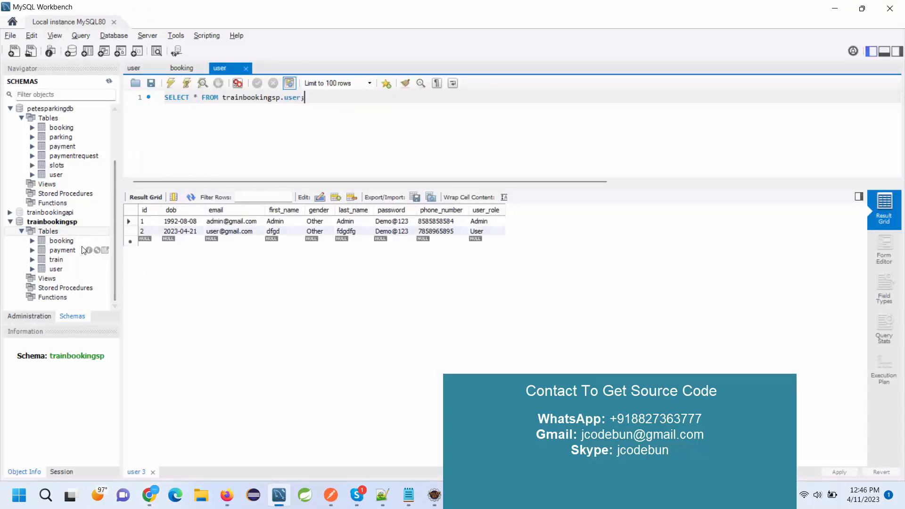
{"action": "mouse_move", "coordinate": [65, 254]}
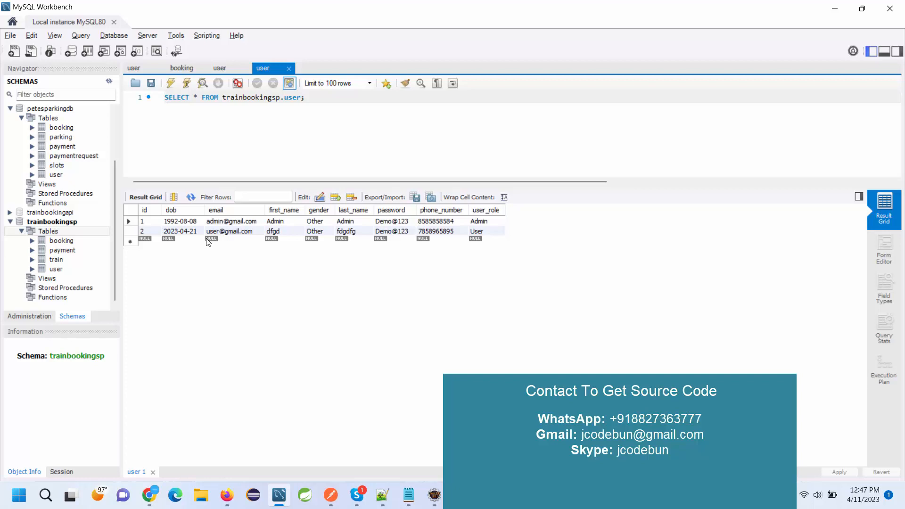
{"action": "mouse_move", "coordinate": [475, 239]}
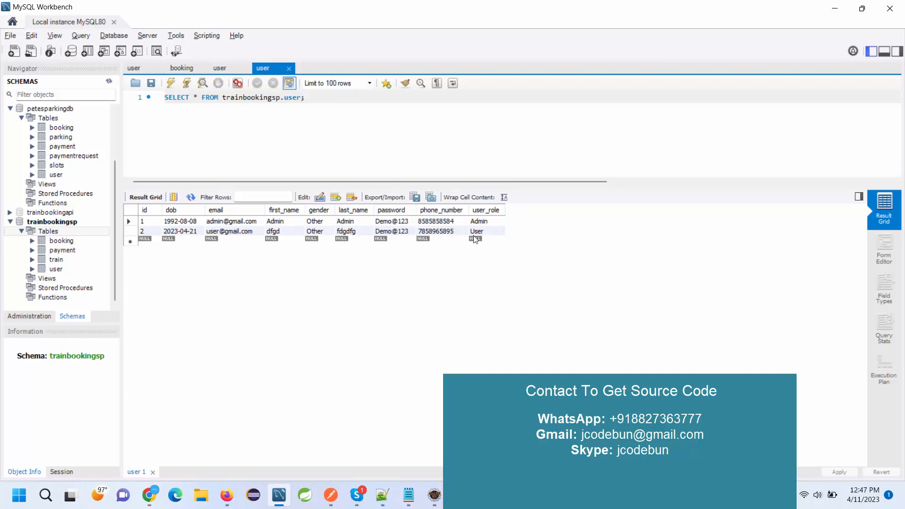
{"action": "mouse_move", "coordinate": [479, 247]}
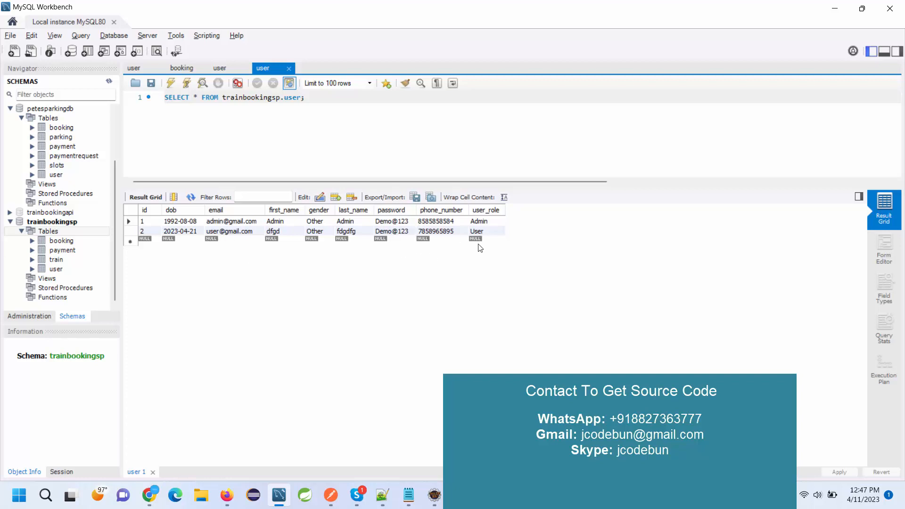
{"action": "mouse_move", "coordinate": [413, 271]}
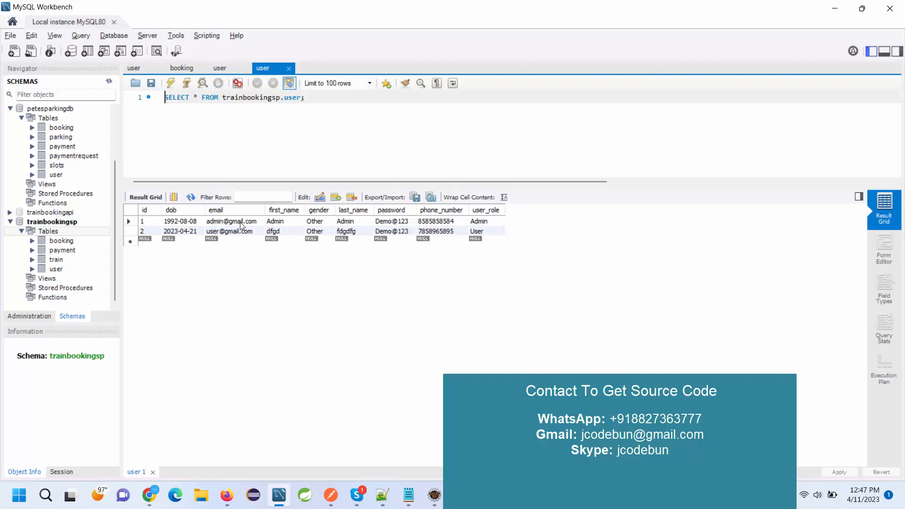
{"action": "mouse_move", "coordinate": [193, 230]}
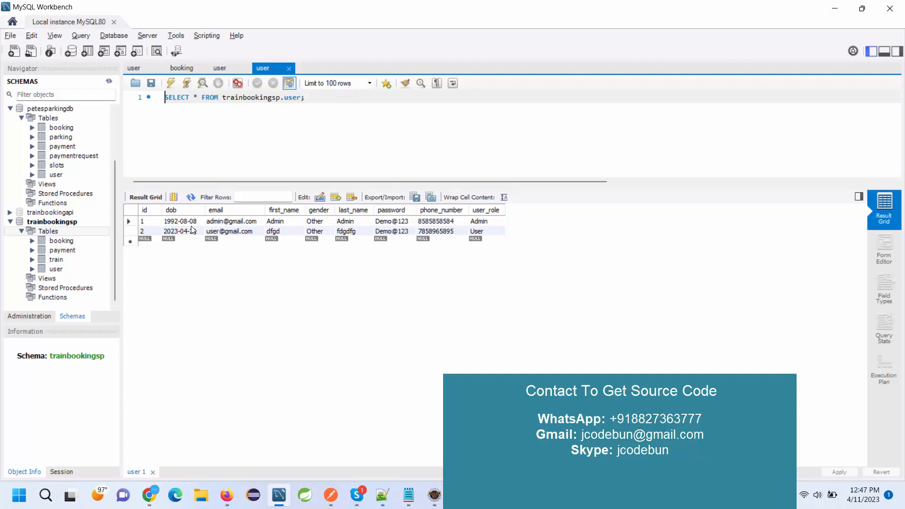
Step: View the trainbookingsp user table records with the Admin and User accounts
{"action": "left_click", "coordinate": [231, 221]}
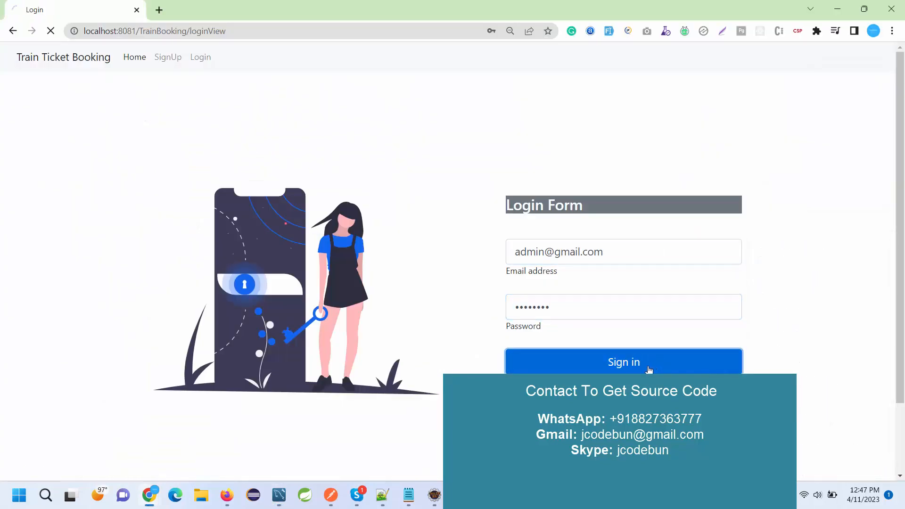
Step: Sign in as admin and go to the Add Train form
{"action": "left_click", "coordinate": [624, 362]}
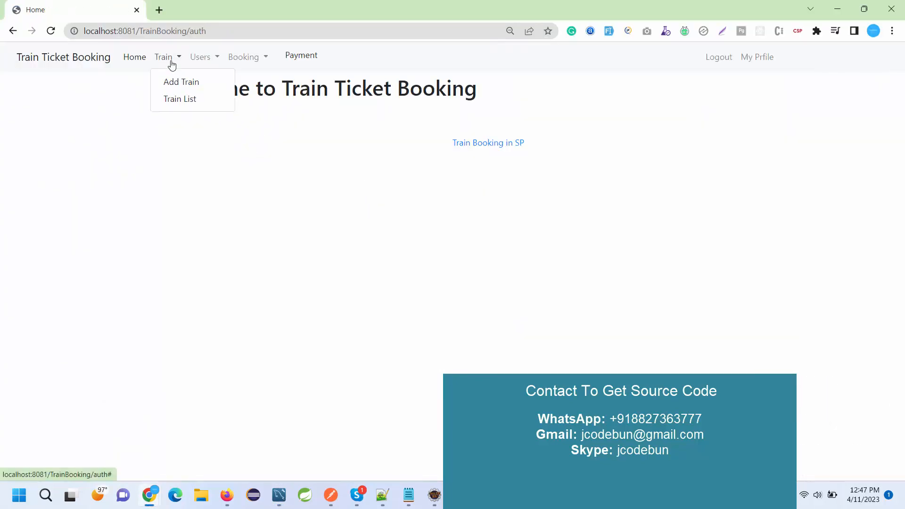
{"action": "left_click", "coordinate": [179, 99]}
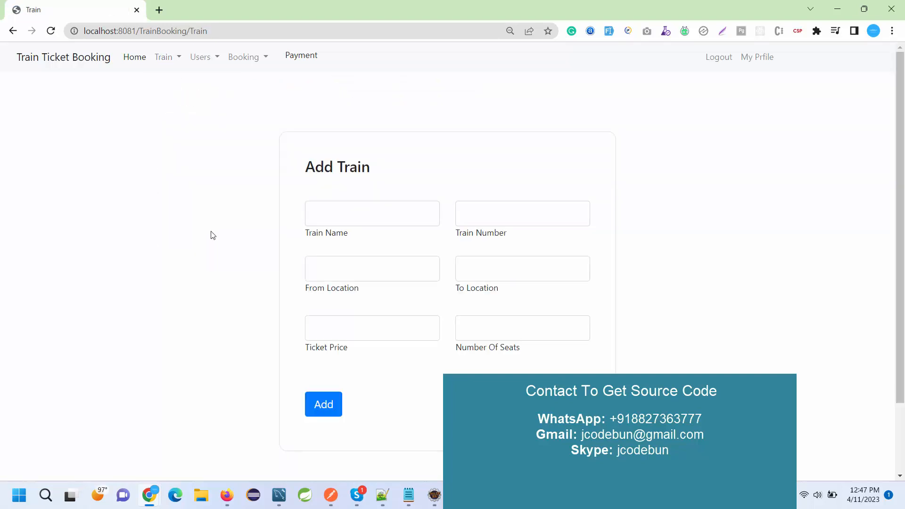
Step: Enter the train name 'ne' and train number 'dfsdf435'
{"action": "left_click", "coordinate": [372, 213]}
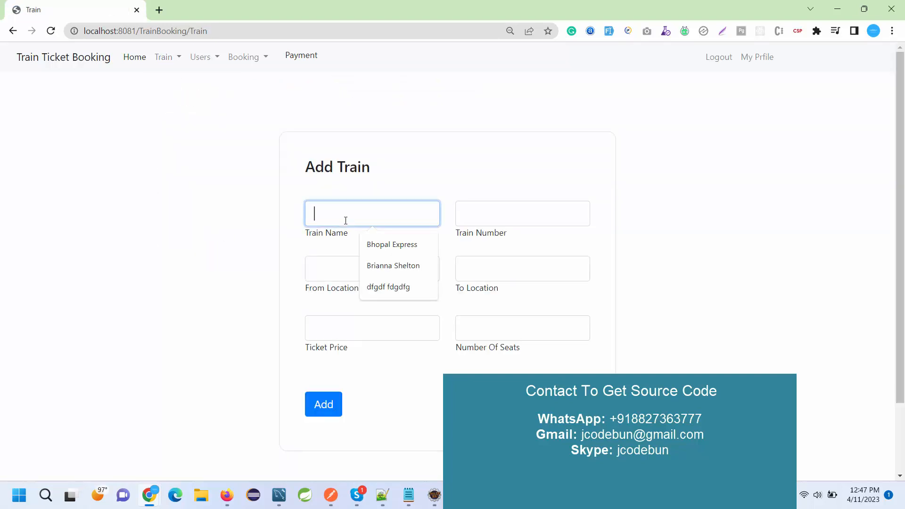
{"action": "type", "text": "ne"}
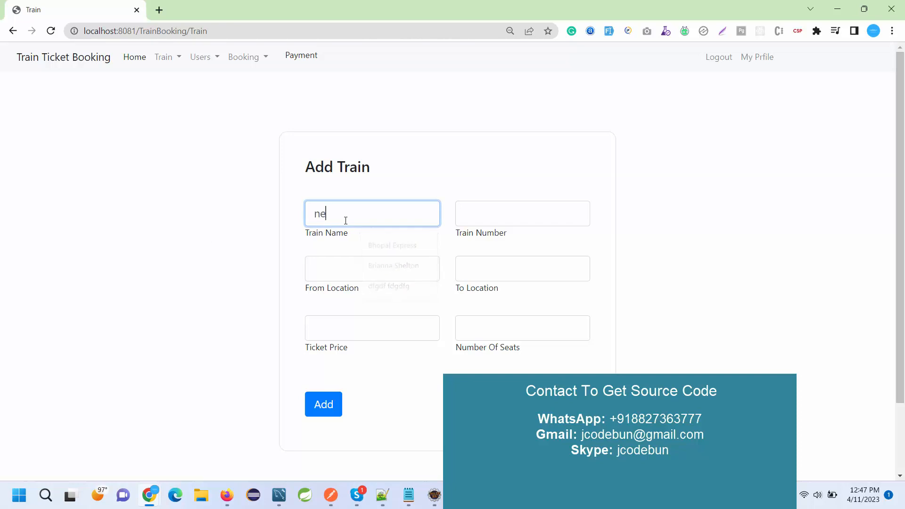
{"action": "left_click", "coordinate": [521, 213]}
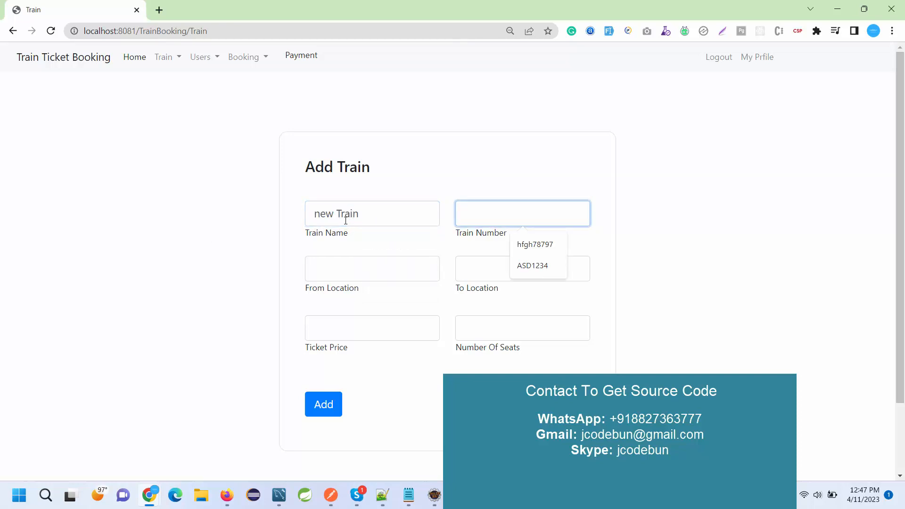
{"action": "type", "text": "dfsdf"}
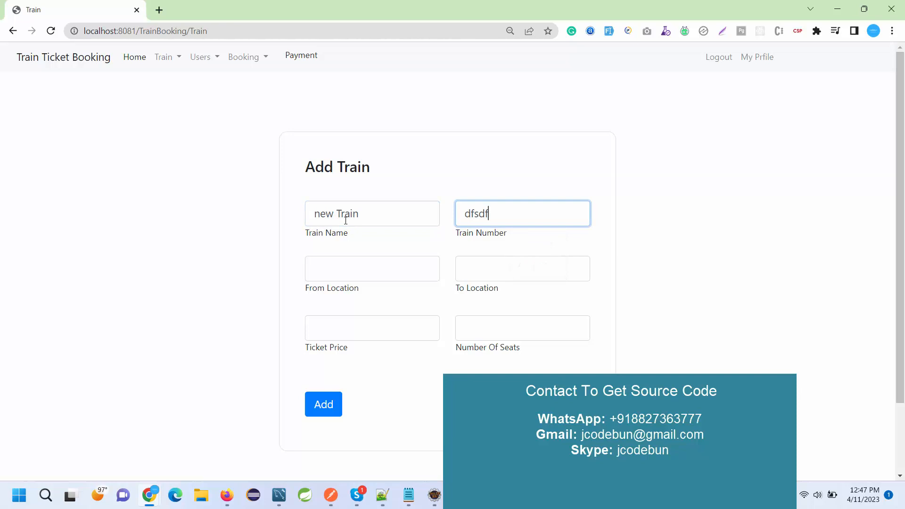
{"action": "type", "text": "435"}
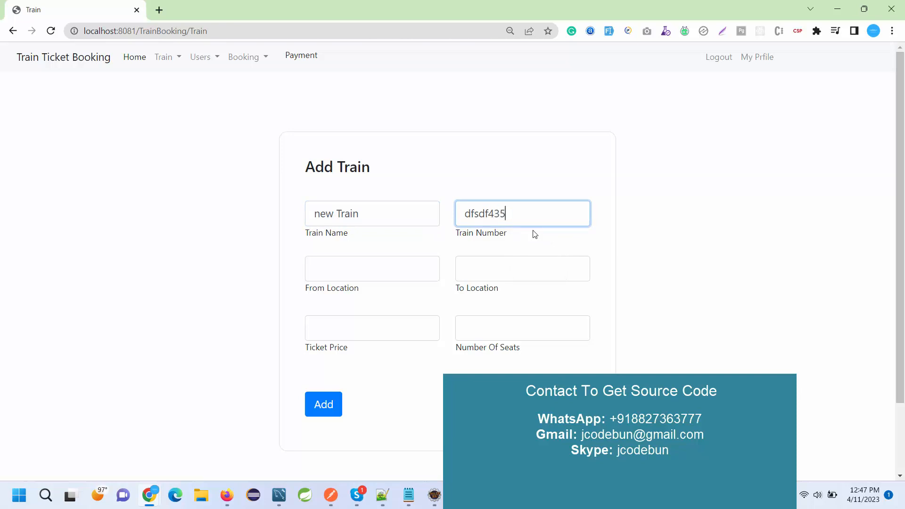
{"action": "double_click", "coordinate": [490, 214]}
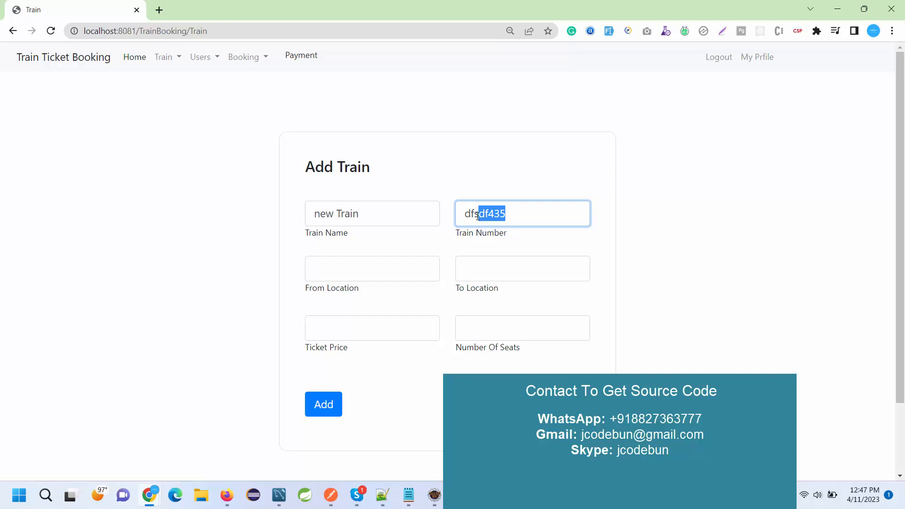
Step: Enter locations xyx to fgfg, ticket price 450 and 55 seats
{"action": "left_click", "coordinate": [372, 269]}
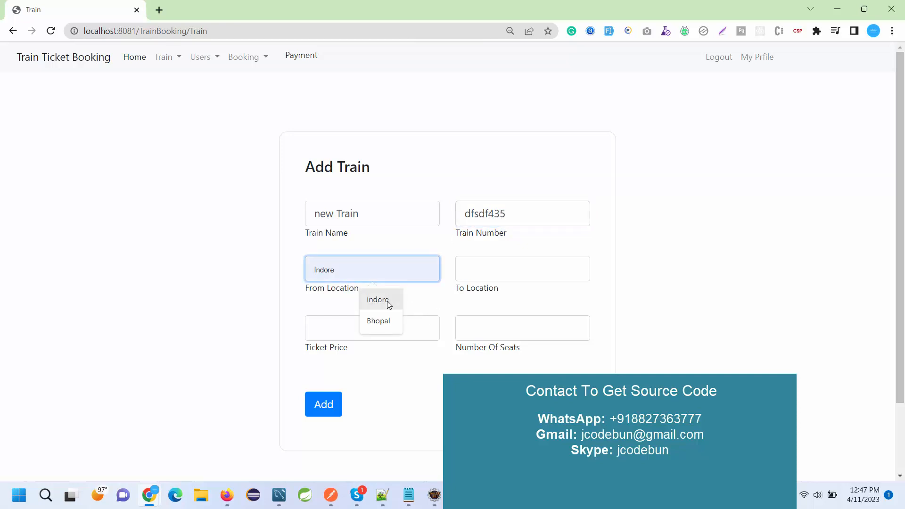
{"action": "type", "text": "x"}
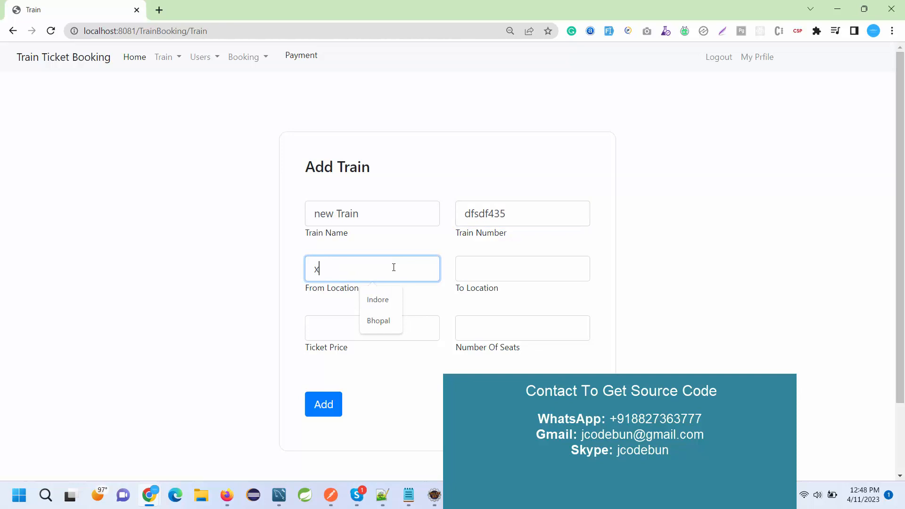
{"action": "type", "text": "yx"}
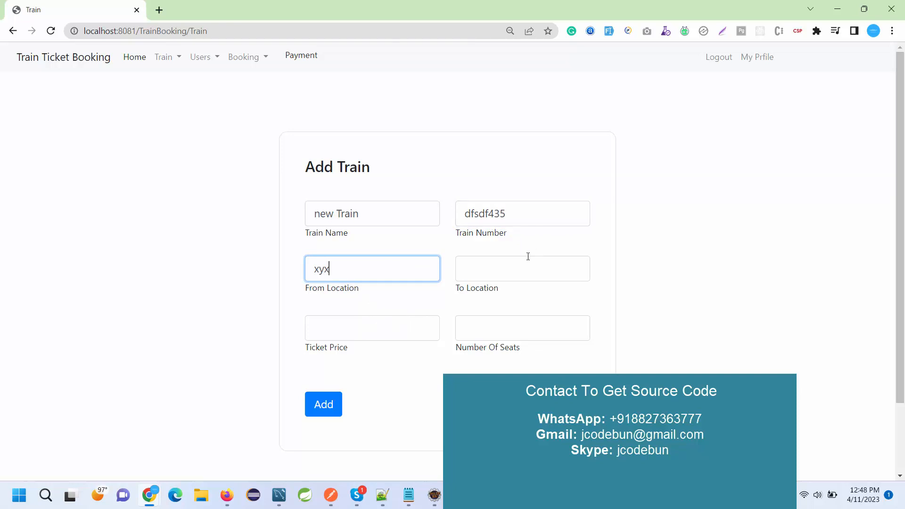
{"action": "type", "text": "fgfg"}
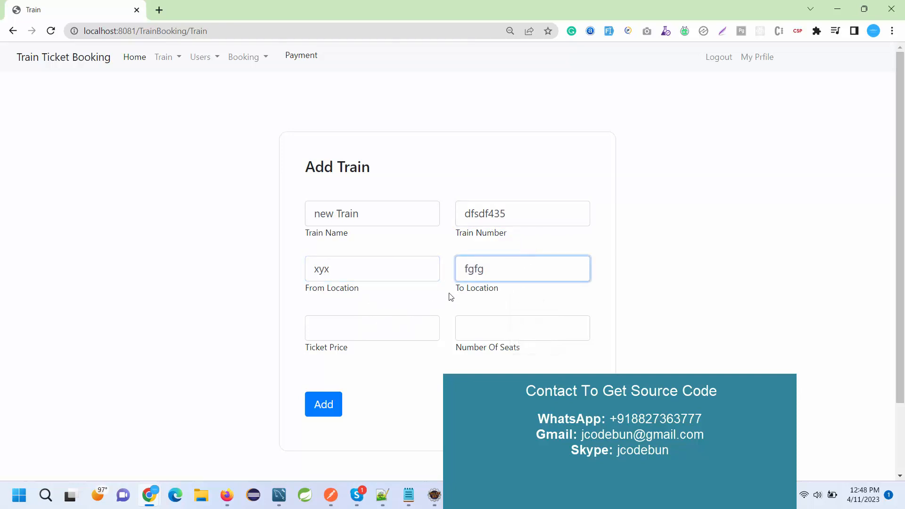
{"action": "left_click", "coordinate": [372, 327]}
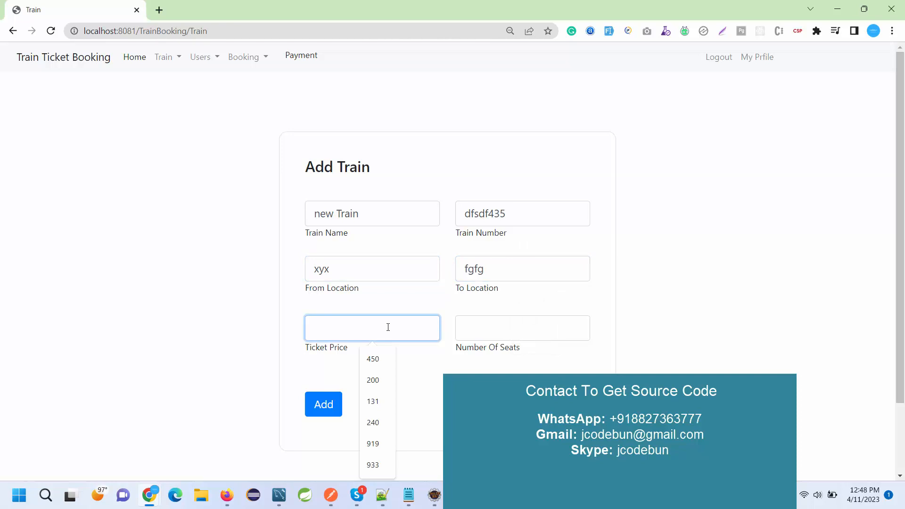
{"action": "left_click", "coordinate": [374, 358]}
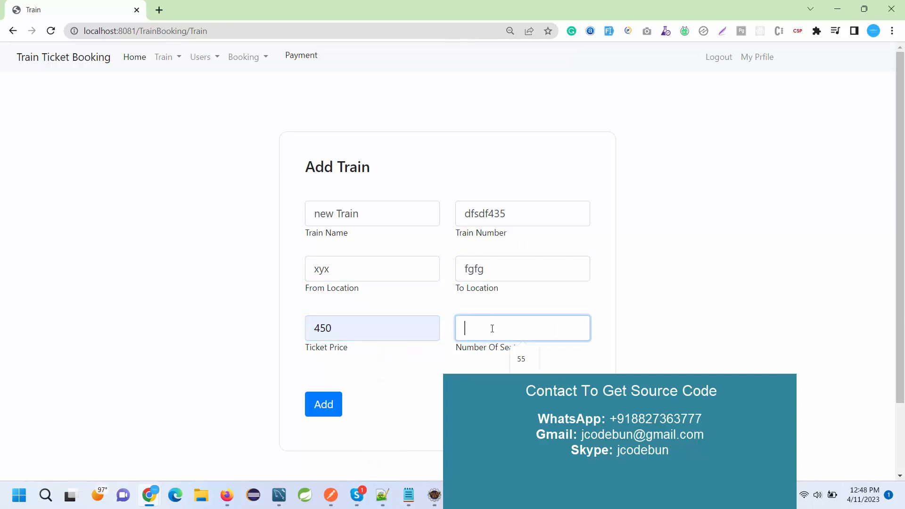
{"action": "type", "text": "55"}
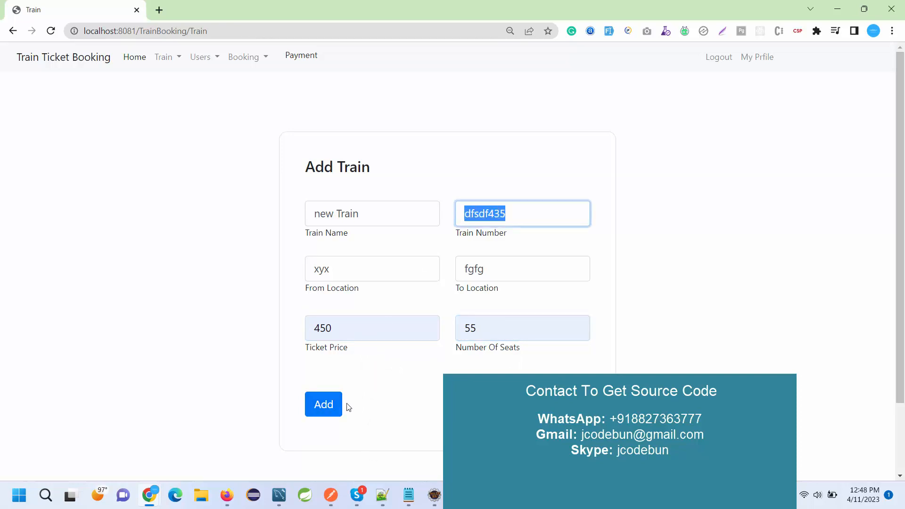
Step: Add the new train, then resubmit to see it already exists
{"action": "left_click", "coordinate": [323, 404]}
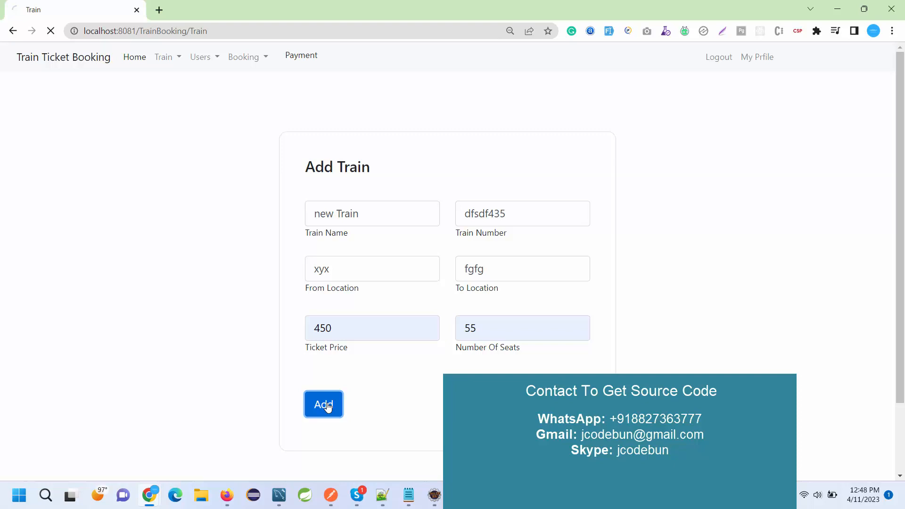
{"action": "left_click", "coordinate": [323, 404]}
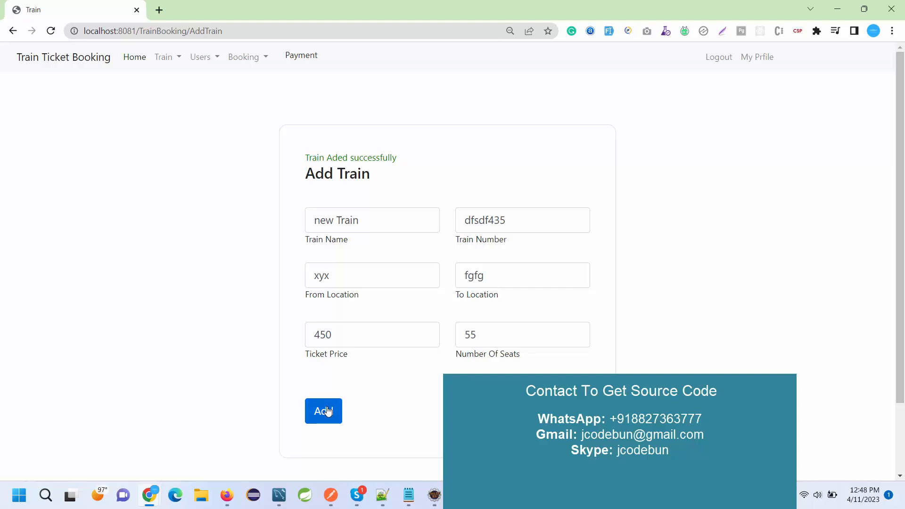
{"action": "left_click", "coordinate": [323, 411]}
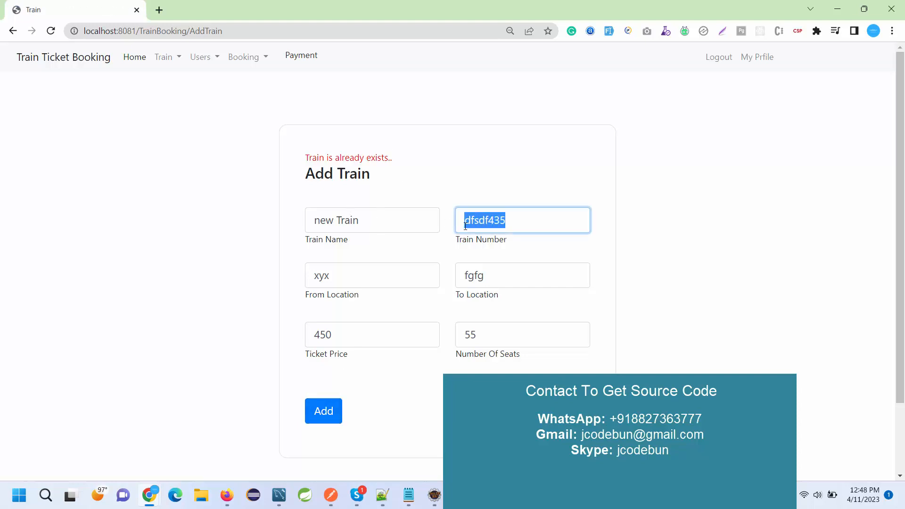
{"action": "mouse_move", "coordinate": [288, 406]}
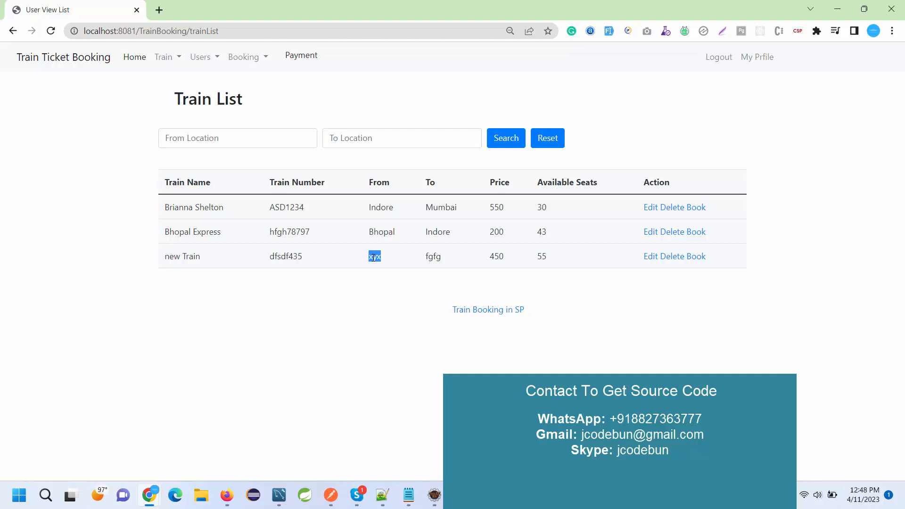
Step: Search the train list from xyx to fgfg, then reset the filters
{"action": "type", "text": "xyx"}
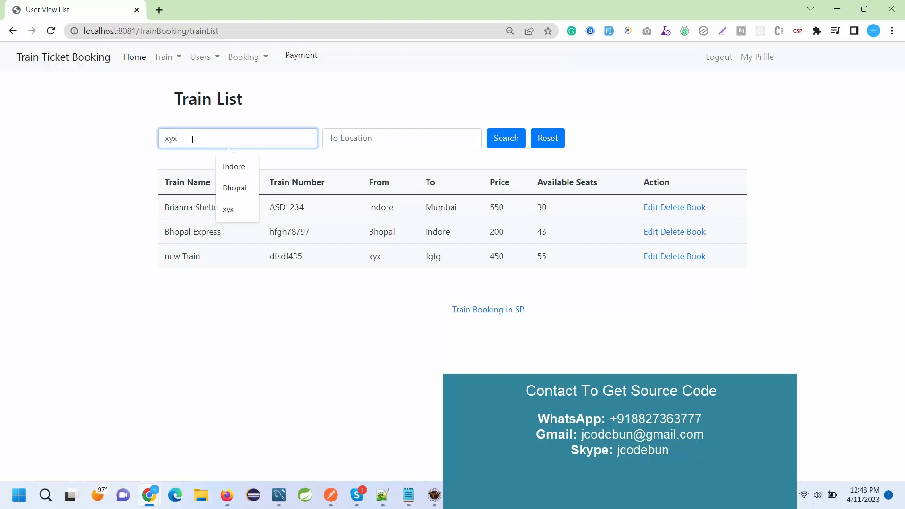
{"action": "left_click", "coordinate": [401, 137]}
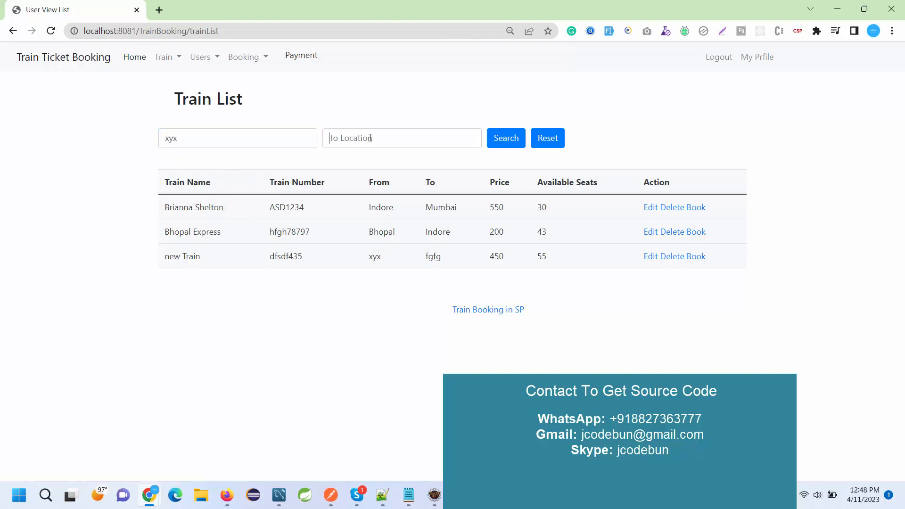
{"action": "left_click", "coordinate": [506, 137]}
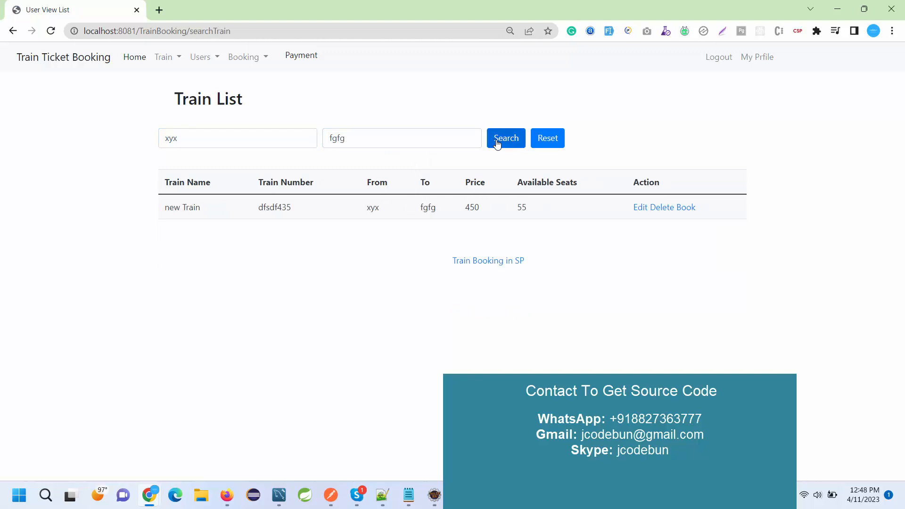
{"action": "left_click", "coordinate": [547, 138]}
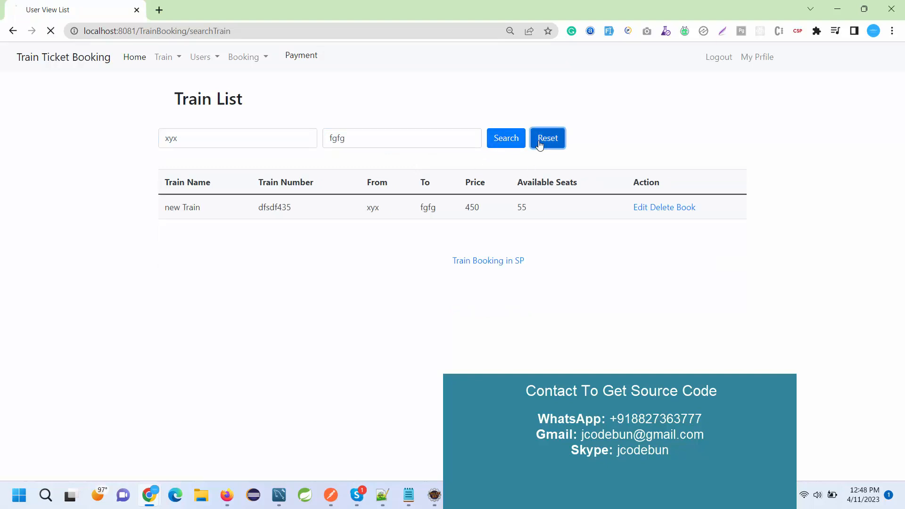
Step: Edit the new train's ticket price from 450 to 500 and update it
{"action": "left_click", "coordinate": [638, 208]}
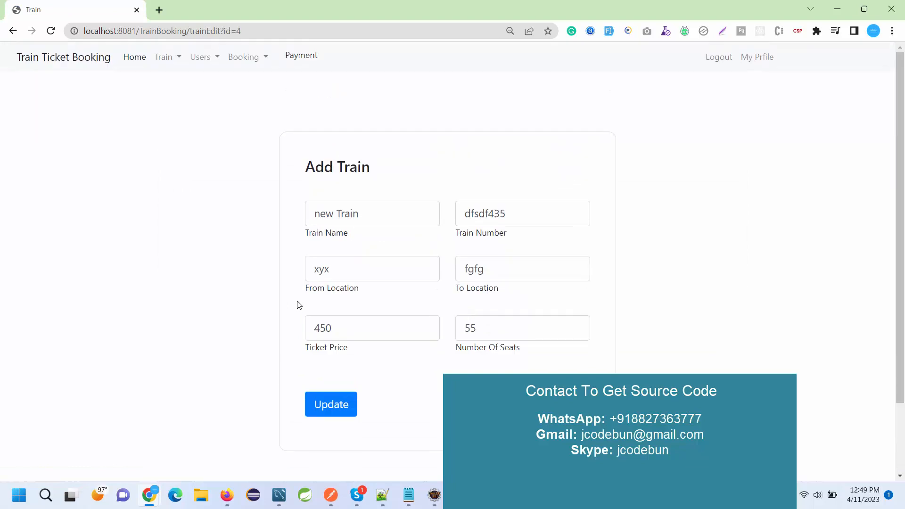
{"action": "triple_click", "coordinate": [371, 328]}
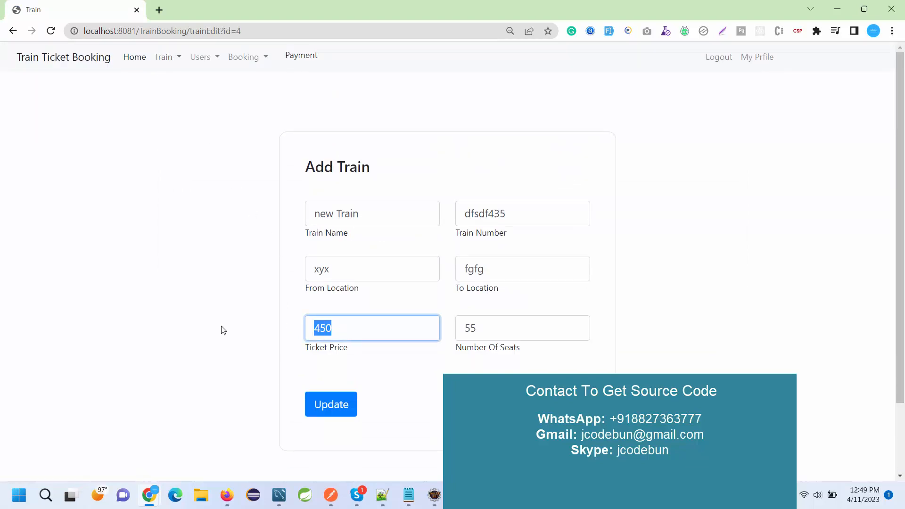
{"action": "type", "text": "500"}
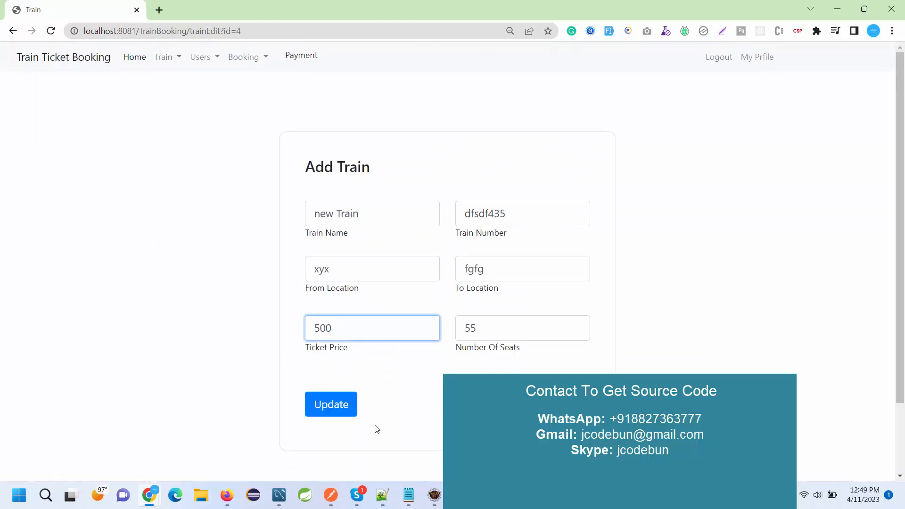
{"action": "left_click", "coordinate": [331, 405]}
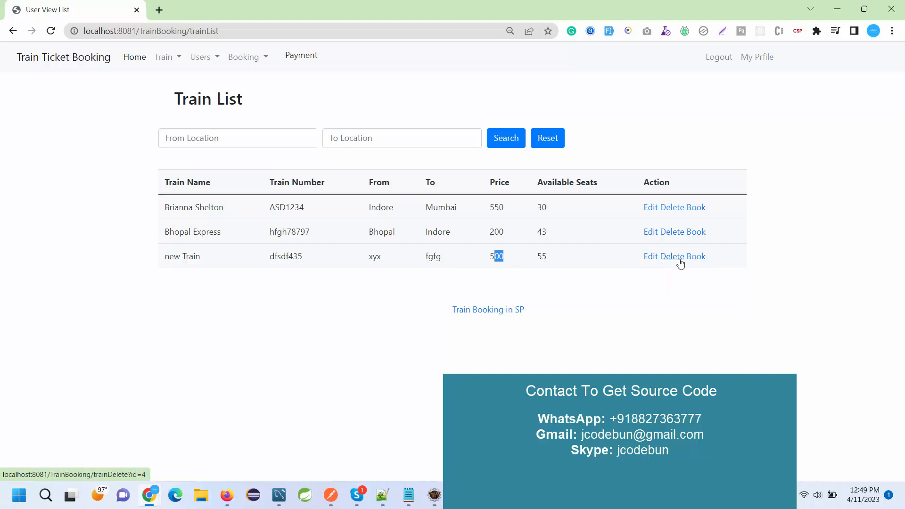
{"action": "mouse_move", "coordinate": [696, 256]}
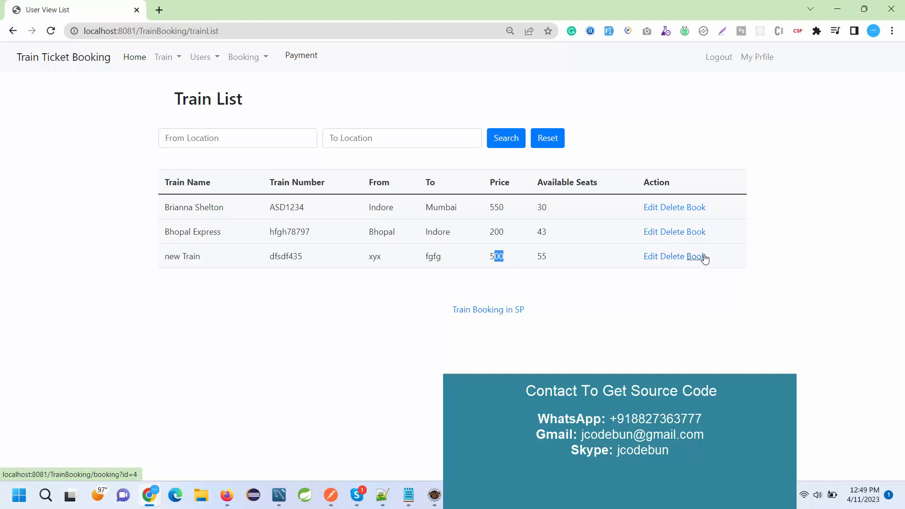
{"action": "mouse_move", "coordinate": [271, 222]}
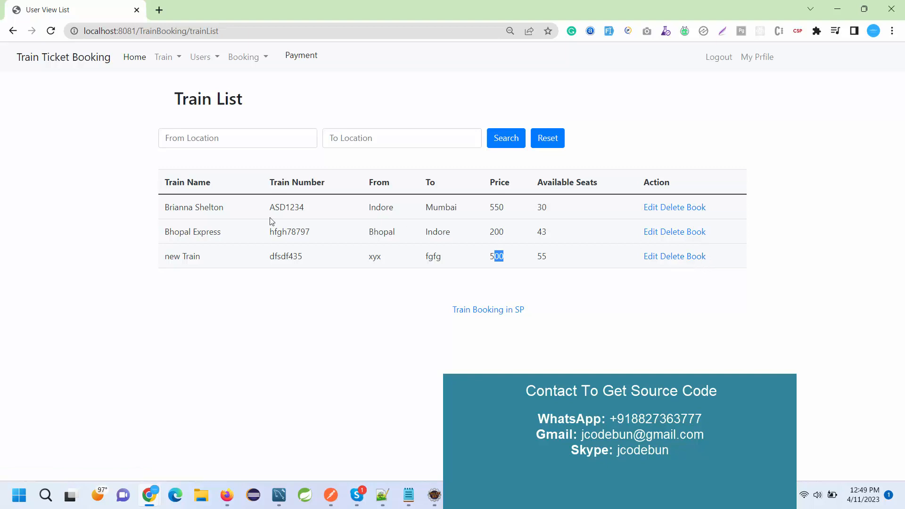
{"action": "mouse_move", "coordinate": [253, 186]}
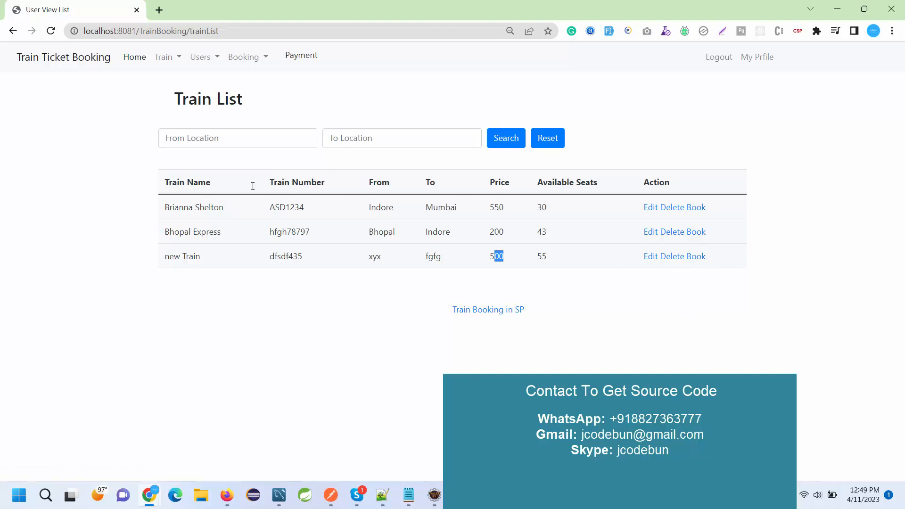
{"action": "left_click", "coordinate": [243, 57]}
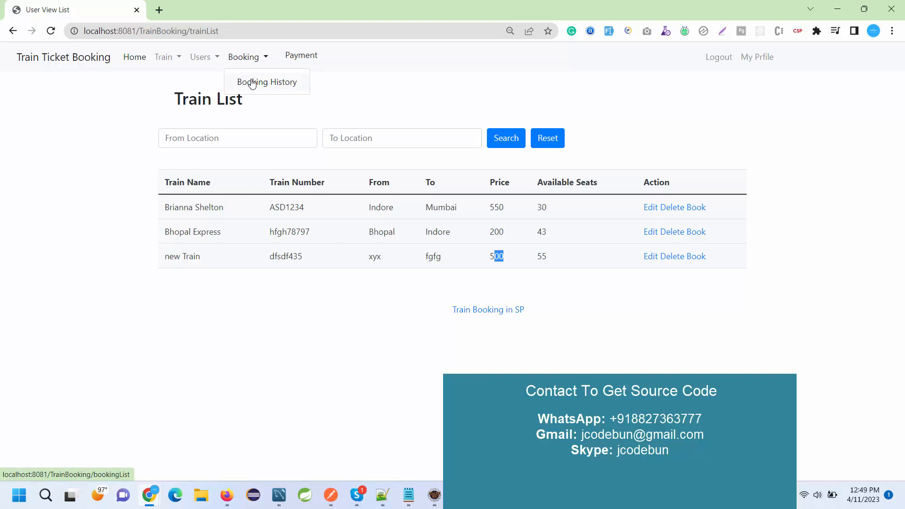
Step: Cancel the first Indore to Mumbai row in Booking History, then log out of admin
{"action": "left_click", "coordinate": [267, 81]}
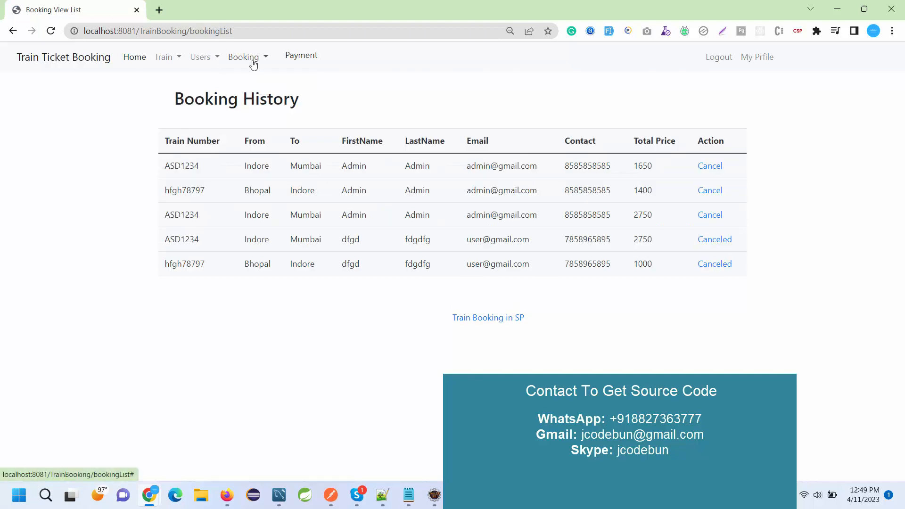
{"action": "left_click_drag", "start_coordinate": [248, 190], "coordinate": [734, 264]}
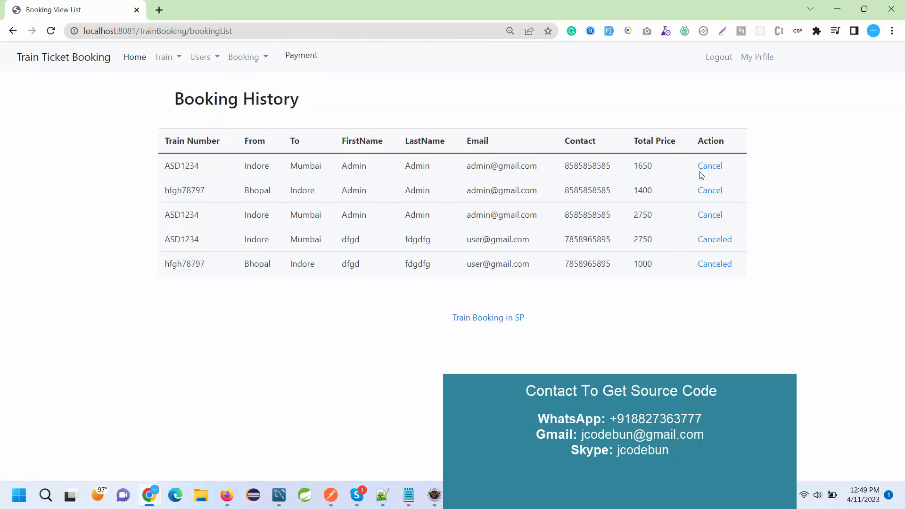
{"action": "left_click", "coordinate": [709, 166]}
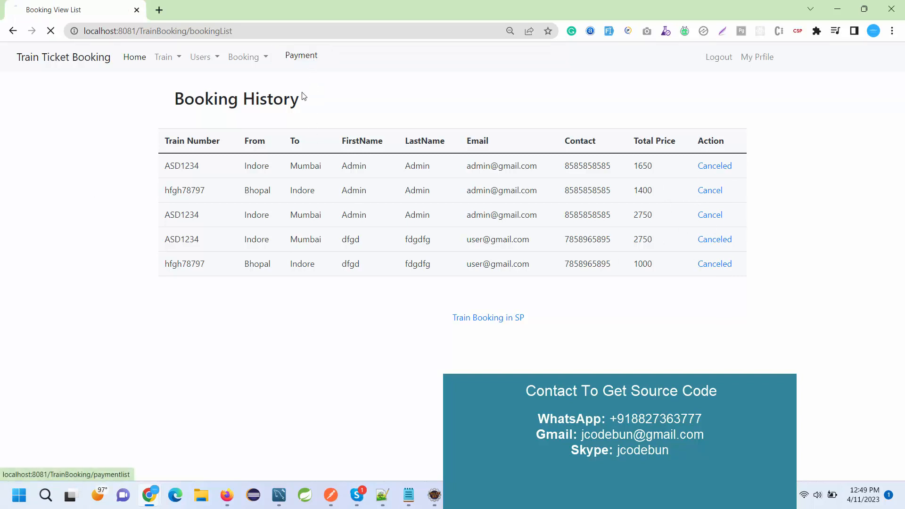
{"action": "left_click", "coordinate": [301, 56]}
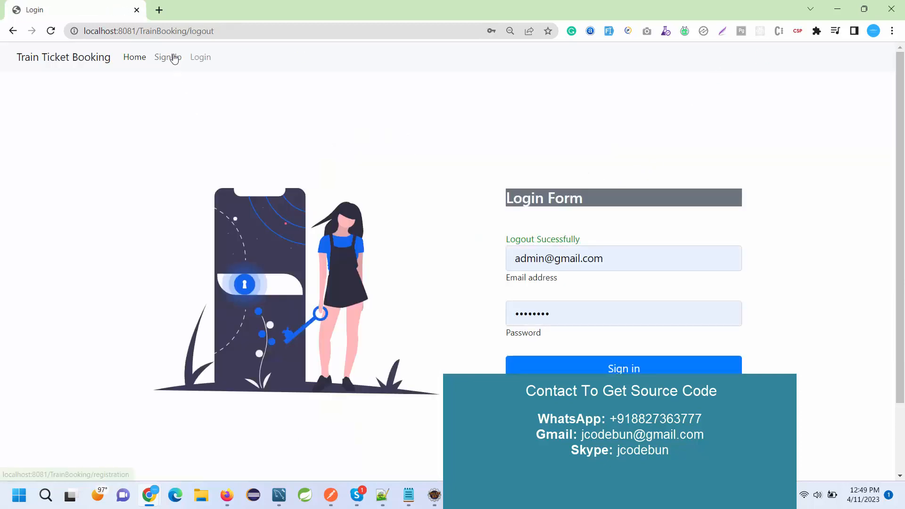
Step: Submit the filled SignUp form to add the new user, then switch to MySQL Workbench
{"action": "left_click", "coordinate": [168, 58]}
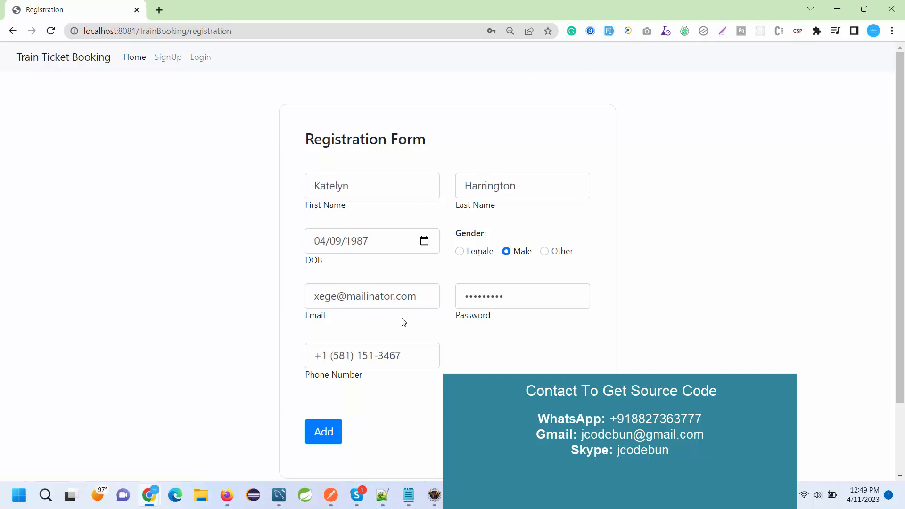
{"action": "left_click", "coordinate": [323, 431]}
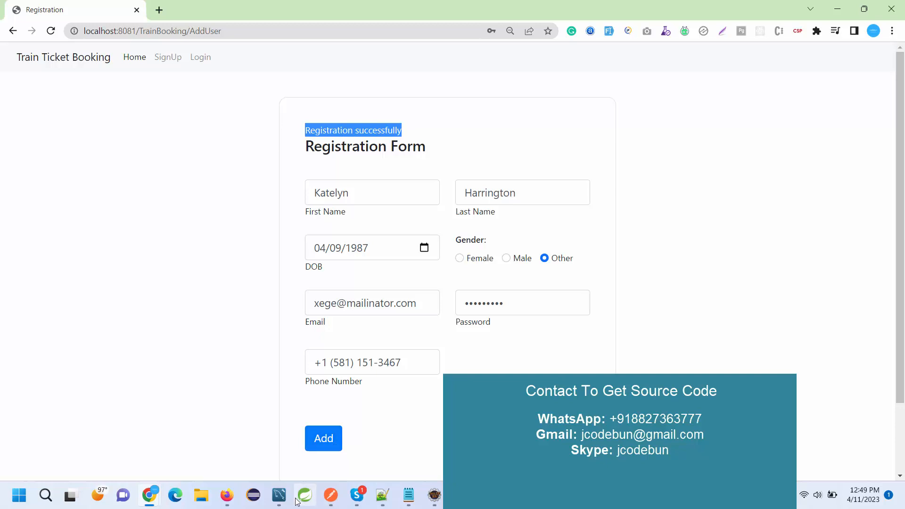
{"action": "left_click", "coordinate": [278, 495]}
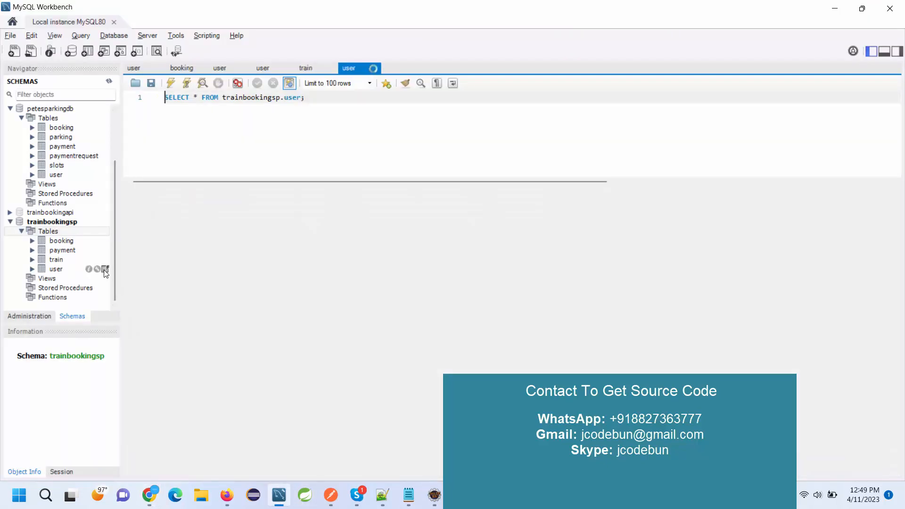
Step: Run SELECT * FROM trainbookingsp.user, inspect the third user row, then return to Chrome
{"action": "left_click", "coordinate": [171, 83]}
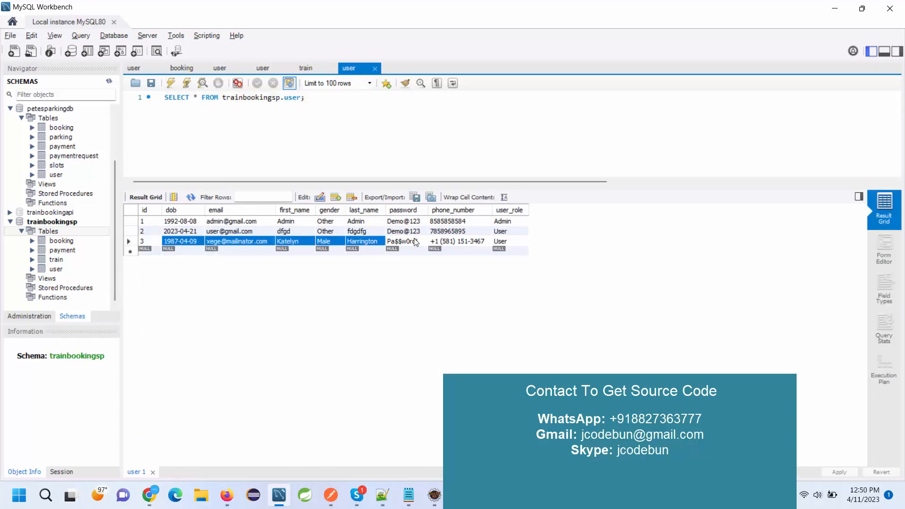
{"action": "left_click", "coordinate": [454, 231]}
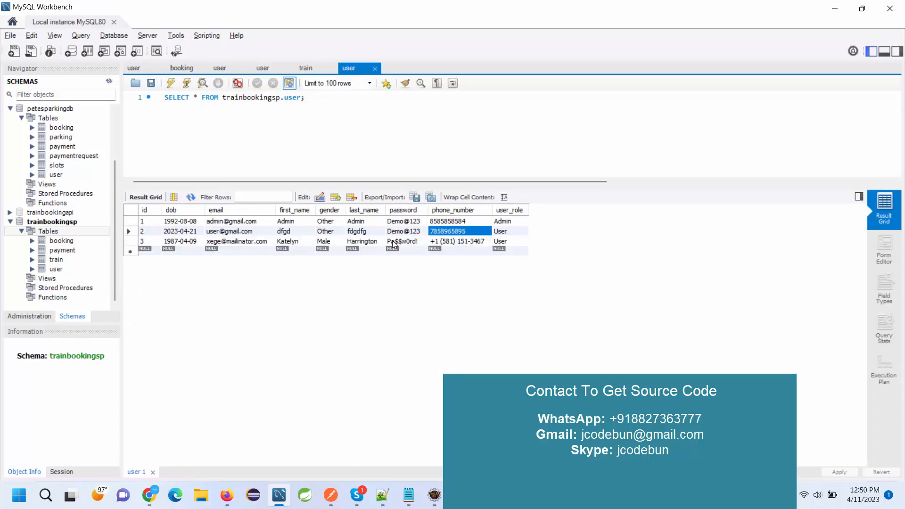
{"action": "left_click", "coordinate": [237, 240]}
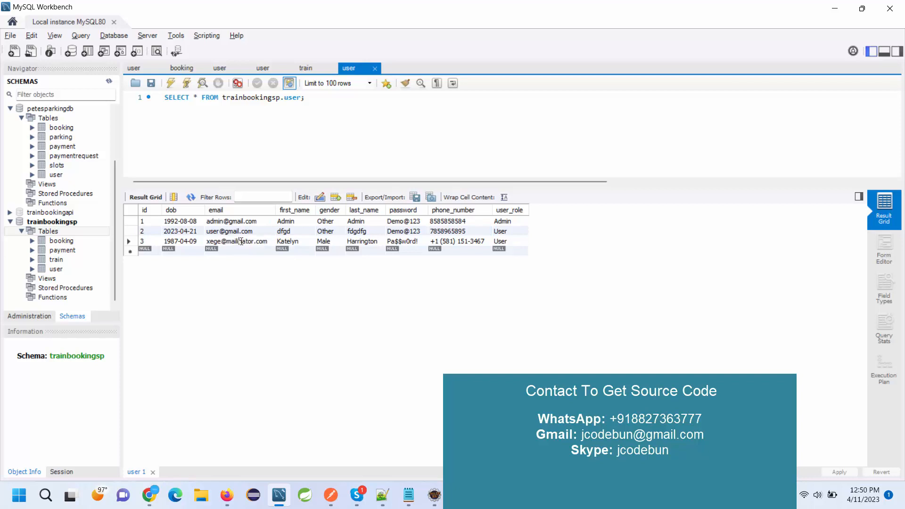
{"action": "left_click", "coordinate": [150, 495]}
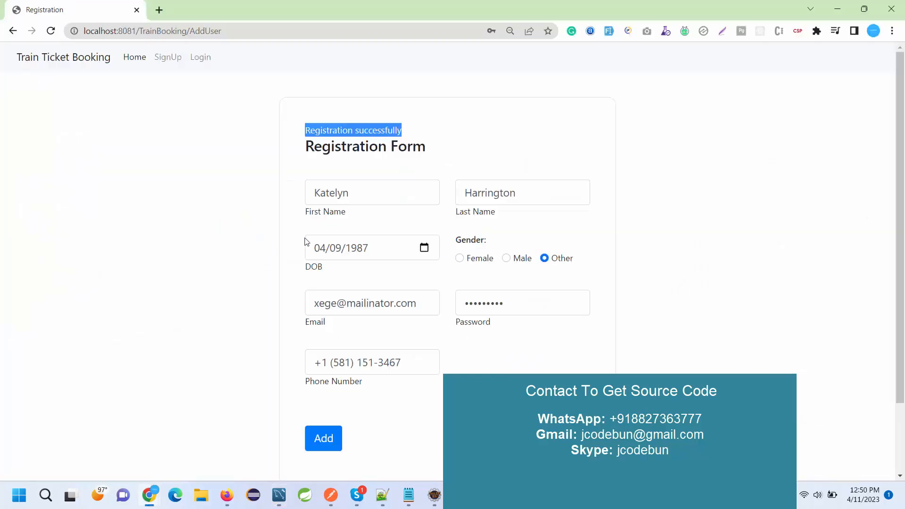
{"action": "left_click", "coordinate": [200, 56]}
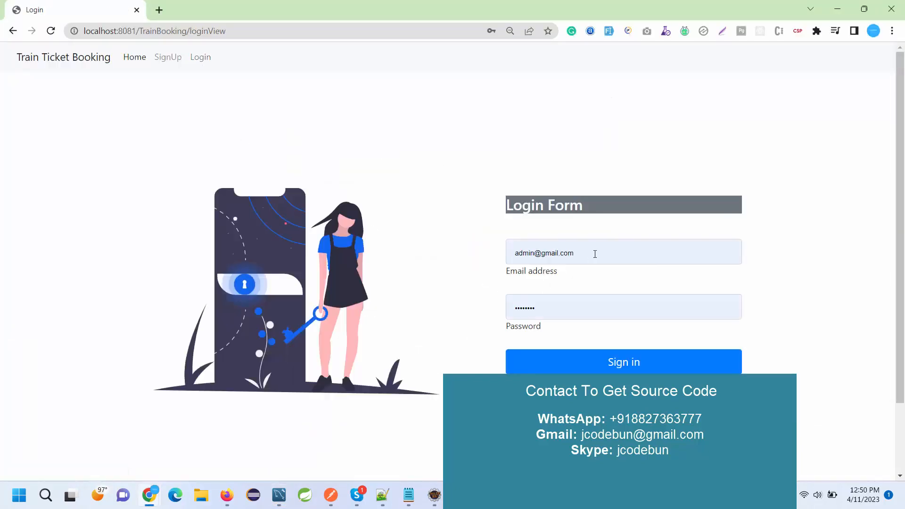
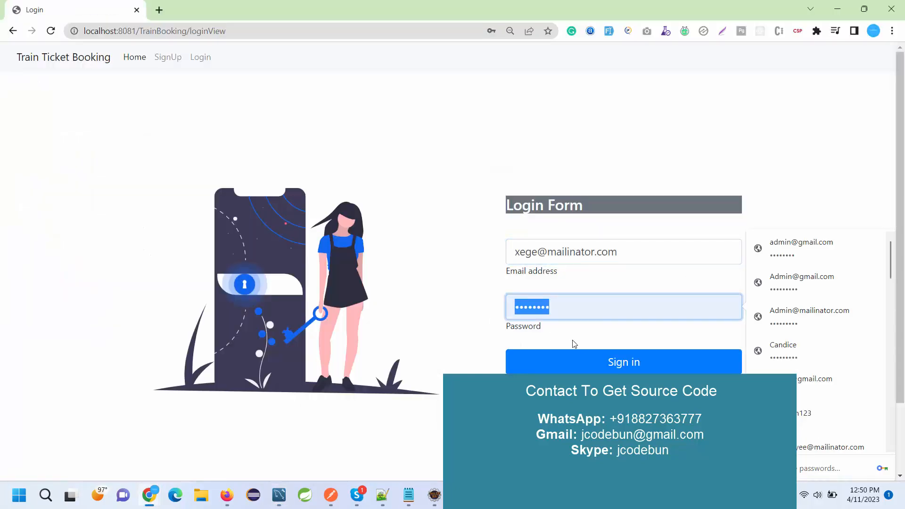
{"action": "left_click", "coordinate": [623, 362]}
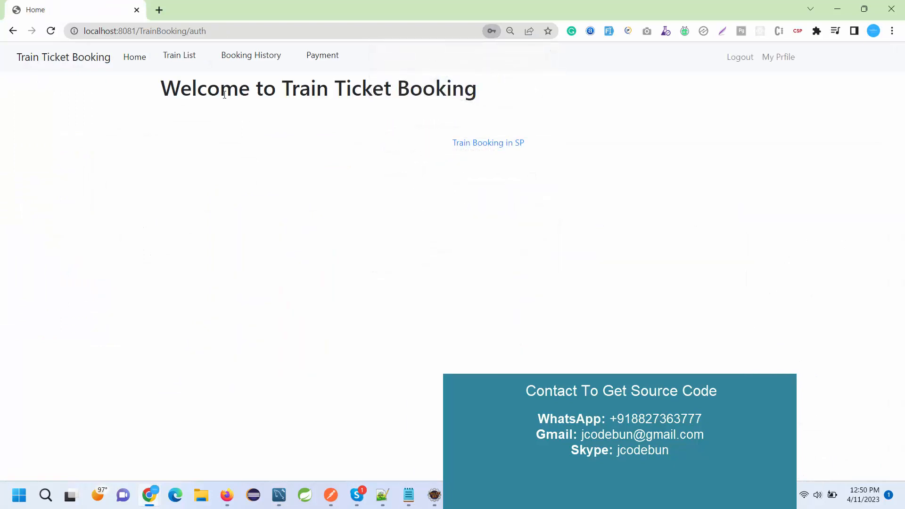
Step: Search the Train List for trains from Indore to Mumbai
{"action": "left_click", "coordinate": [179, 56]}
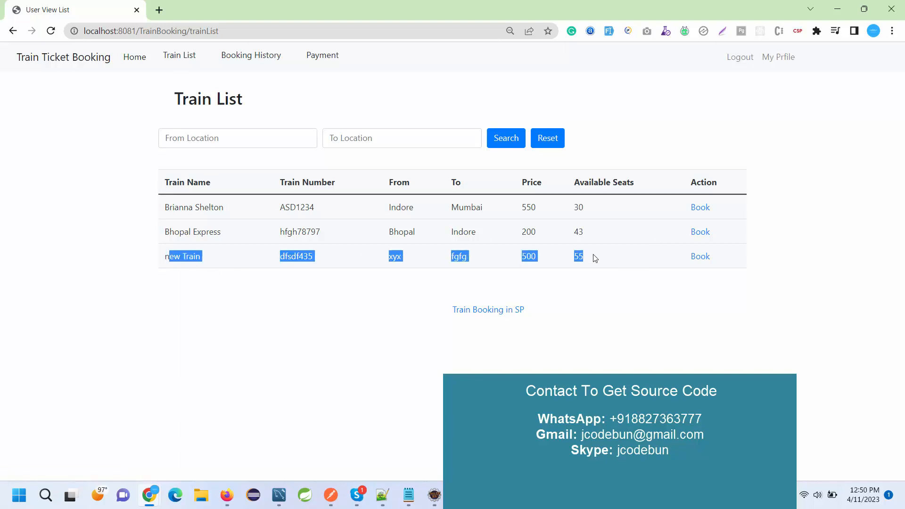
{"action": "left_click", "coordinate": [237, 138]}
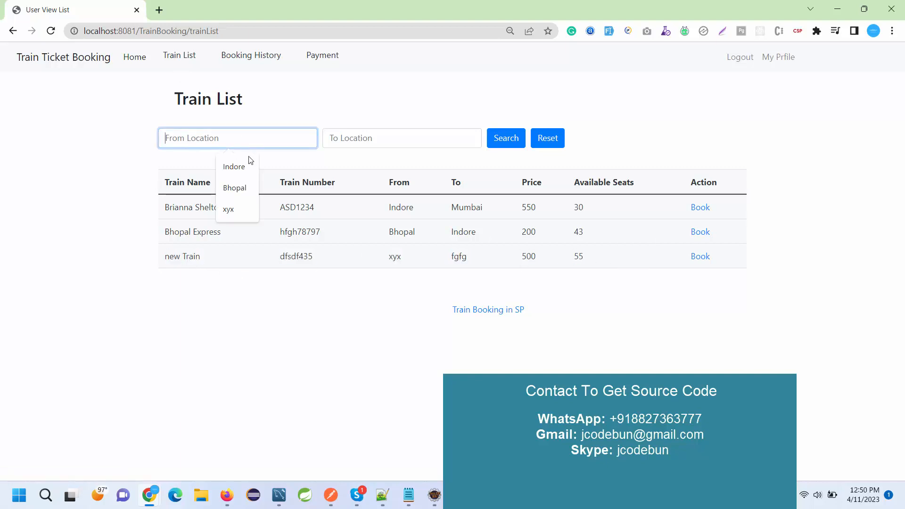
{"action": "type", "text": "Mumbai"}
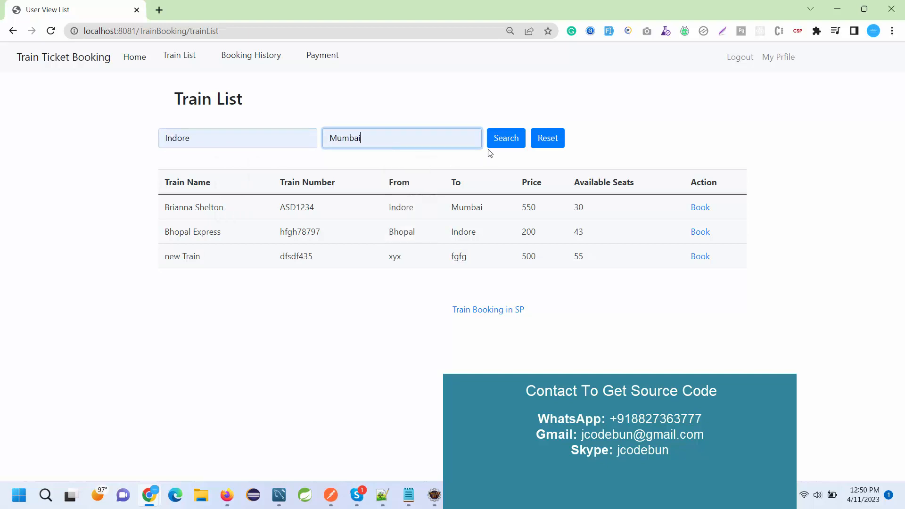
{"action": "left_click", "coordinate": [505, 137]}
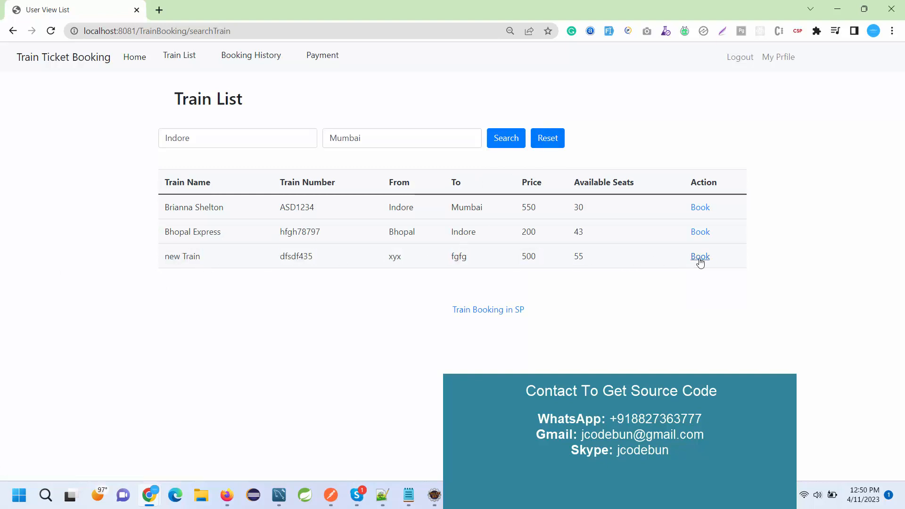
Step: Start a booking on train dfsdf435 with 5 tickets, keeping the prefilled passenger details
{"action": "left_click", "coordinate": [701, 257]}
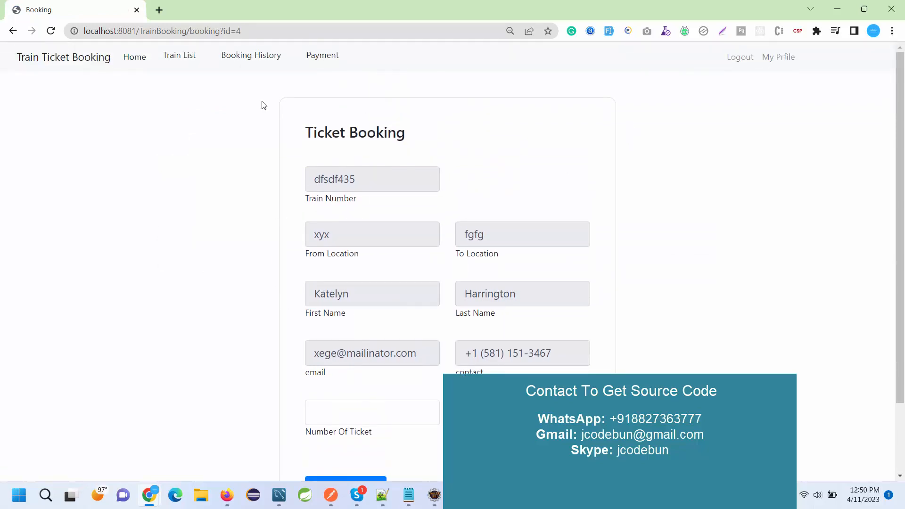
{"action": "double_click", "coordinate": [372, 179]}
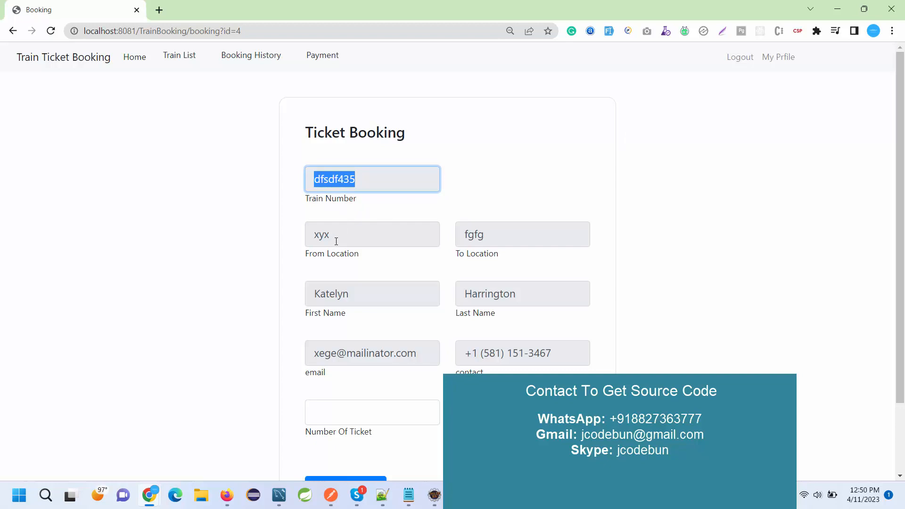
{"action": "left_click", "coordinate": [373, 235]}
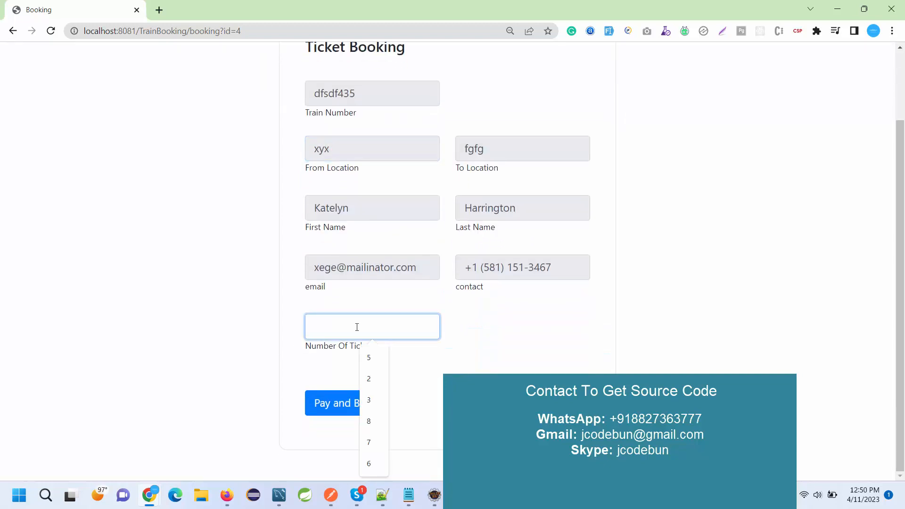
{"action": "left_click", "coordinate": [369, 357]}
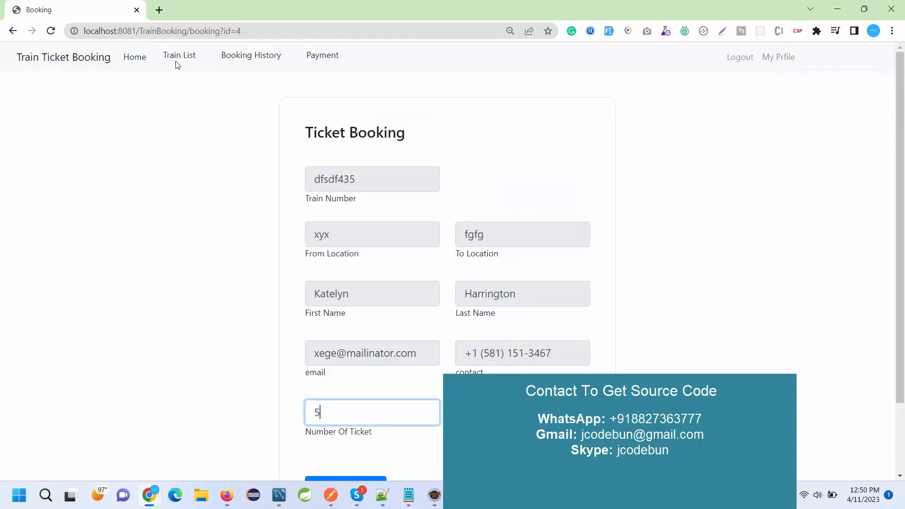
{"action": "left_click", "coordinate": [179, 55]}
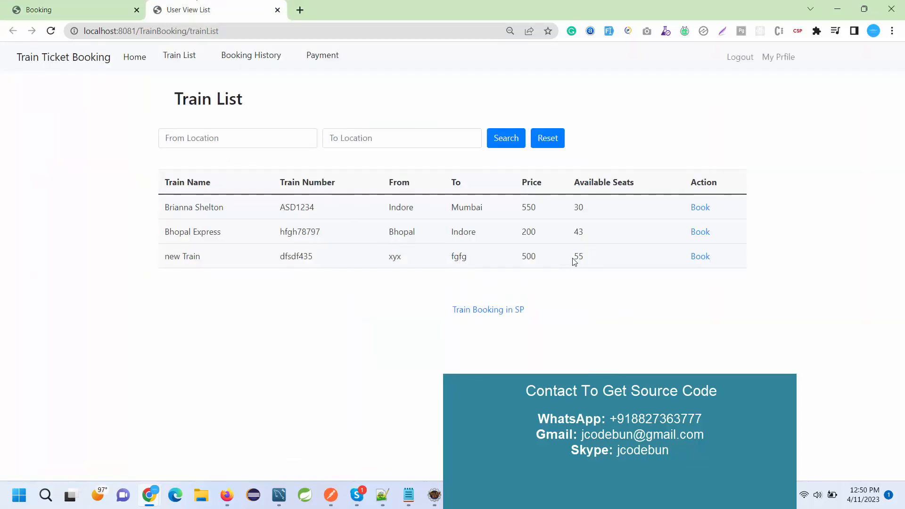
{"action": "left_click", "coordinate": [700, 257]}
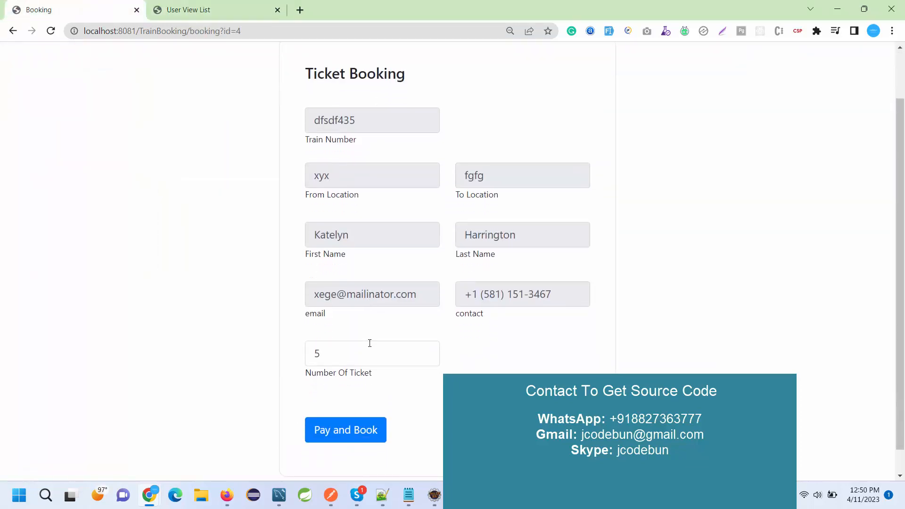
{"action": "scroll", "scroll_direction": "down", "scroll_amount": 3}
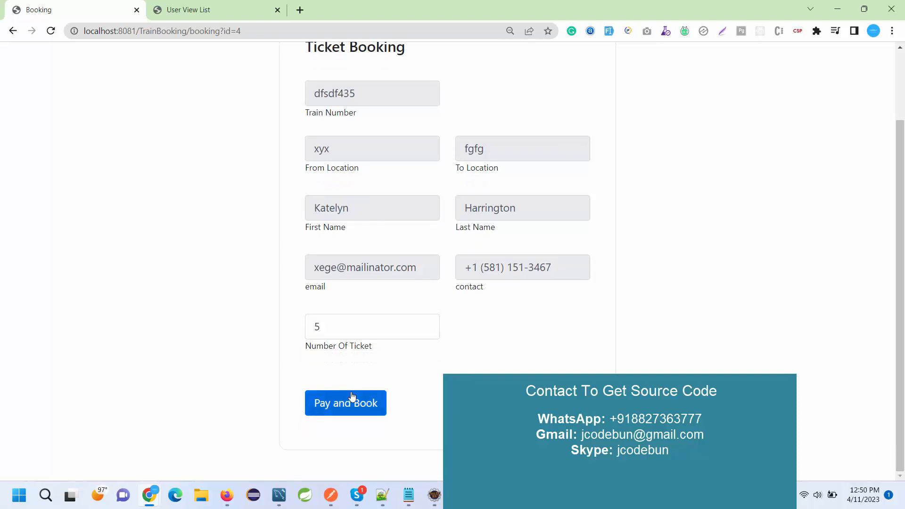
{"action": "mouse_move", "coordinate": [344, 349]}
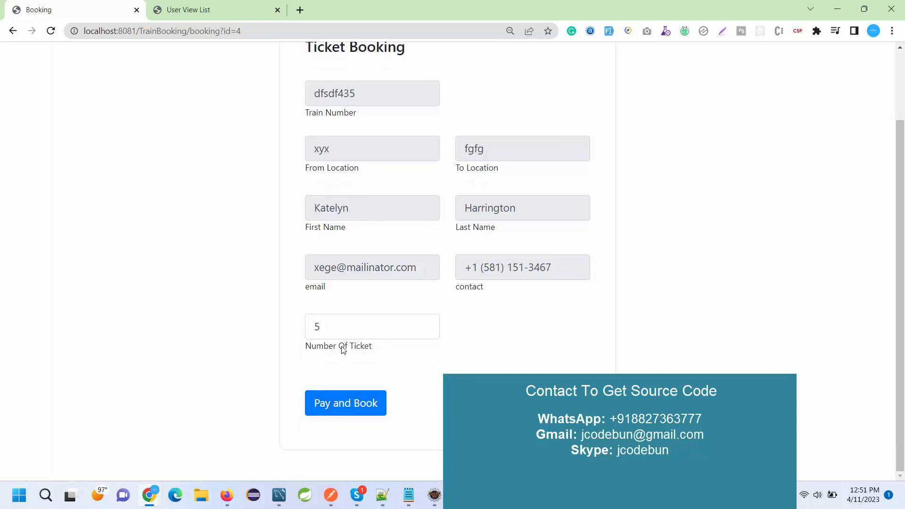
{"action": "mouse_move", "coordinate": [338, 287]}
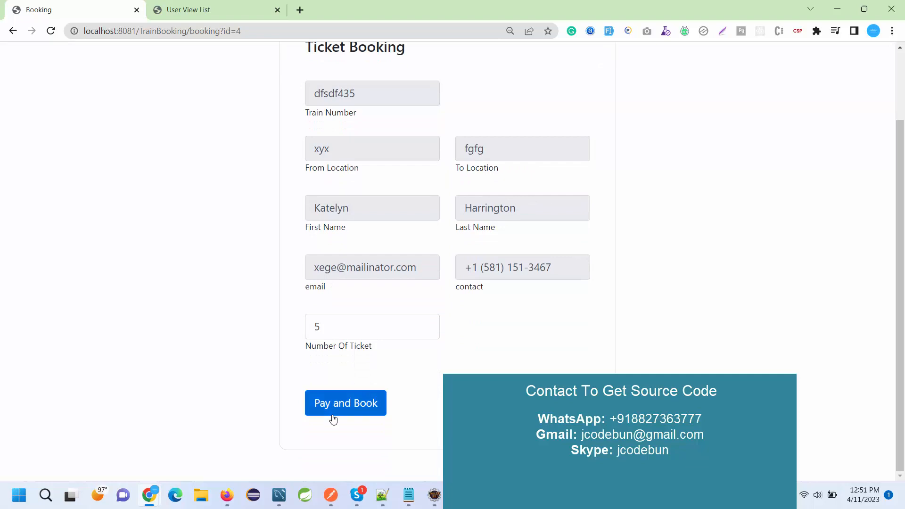
{"action": "left_click", "coordinate": [345, 402]}
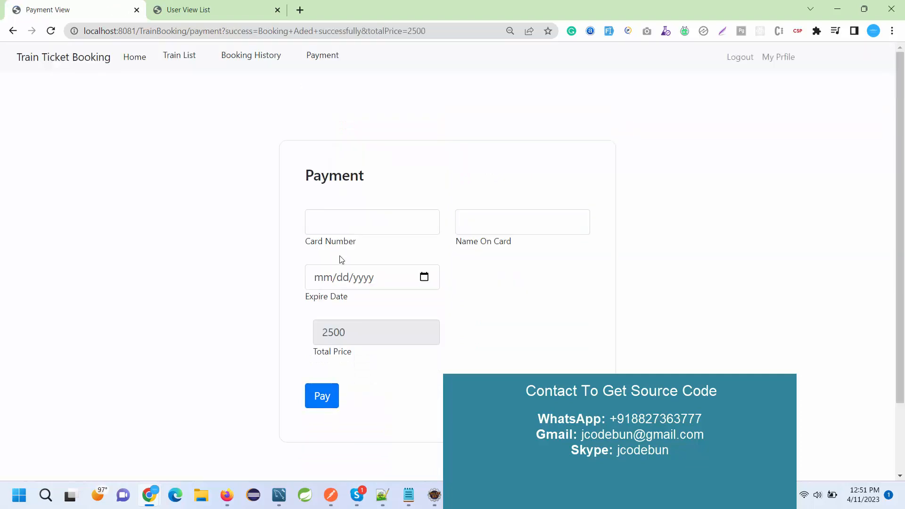
{"action": "left_click", "coordinate": [521, 221]}
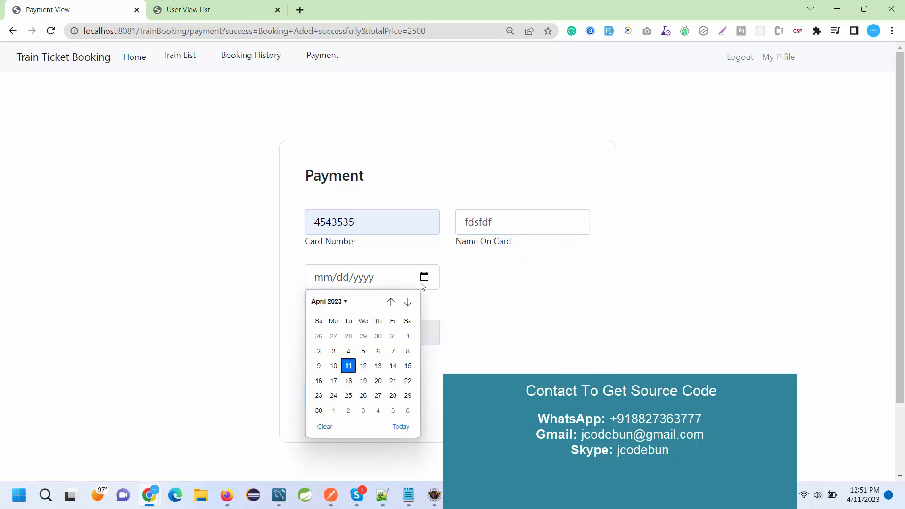
{"action": "left_click", "coordinate": [363, 365]}
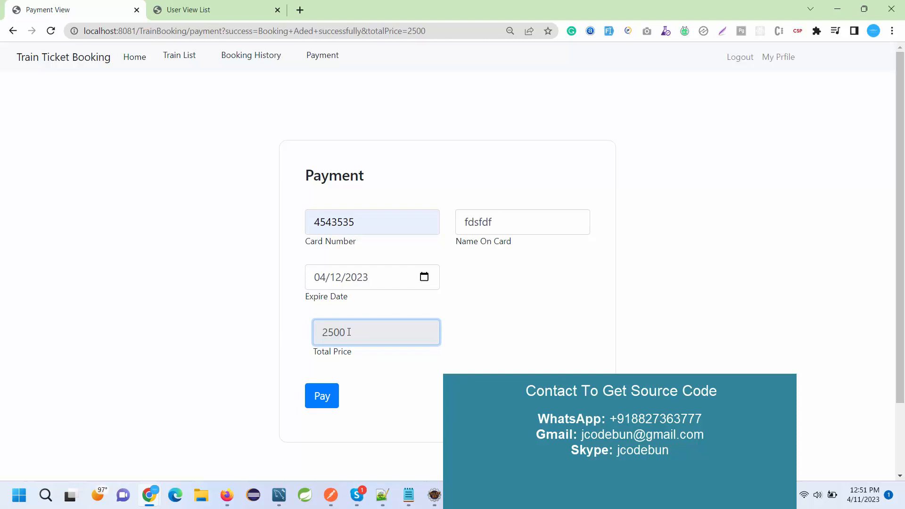
{"action": "double_click", "coordinate": [334, 332]}
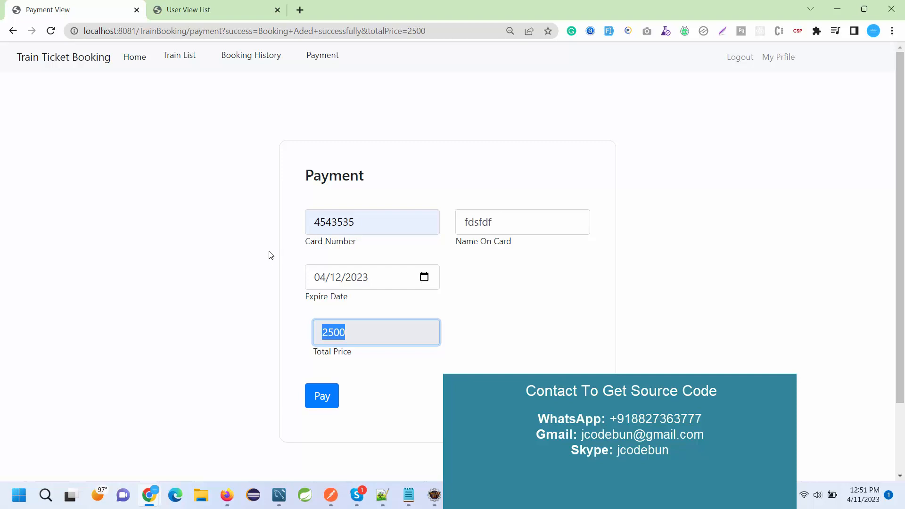
{"action": "mouse_move", "coordinate": [395, 354]}
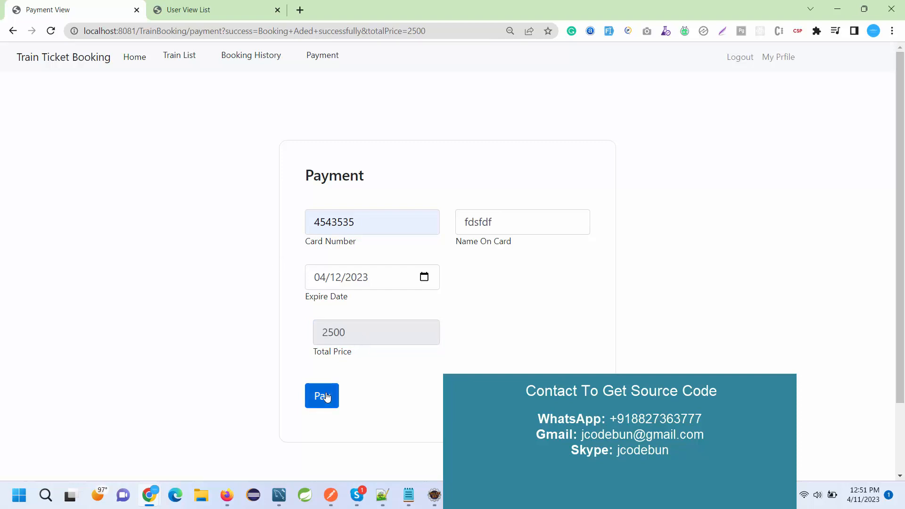
{"action": "left_click", "coordinate": [321, 396]}
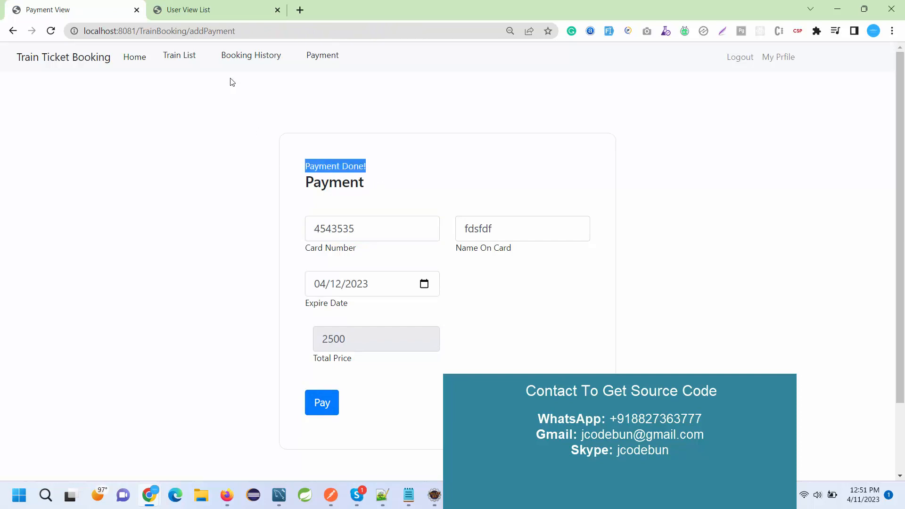
Step: Review the new 2500 booking in history and the 50 remaining seats on dfsdf435
{"action": "left_click", "coordinate": [321, 403]}
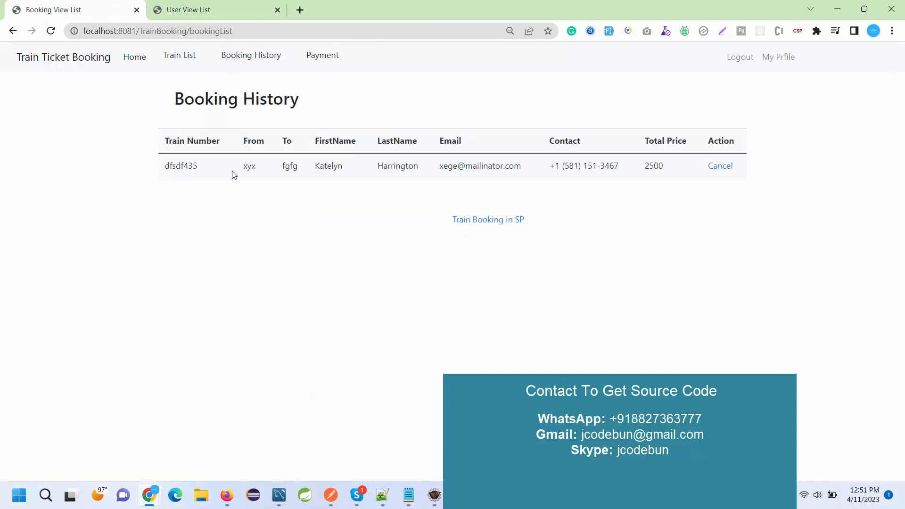
{"action": "left_click_drag", "start_coordinate": [165, 140], "coordinate": [476, 166]}
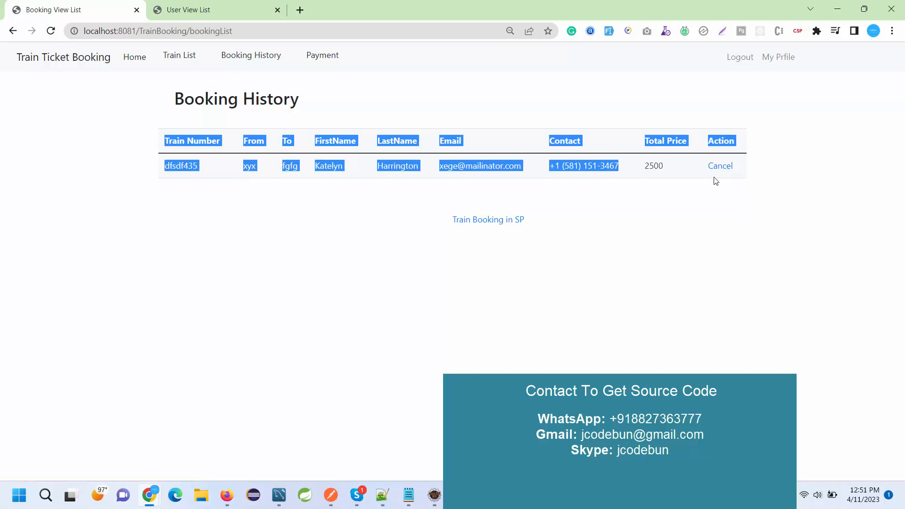
{"action": "left_click", "coordinate": [179, 55]}
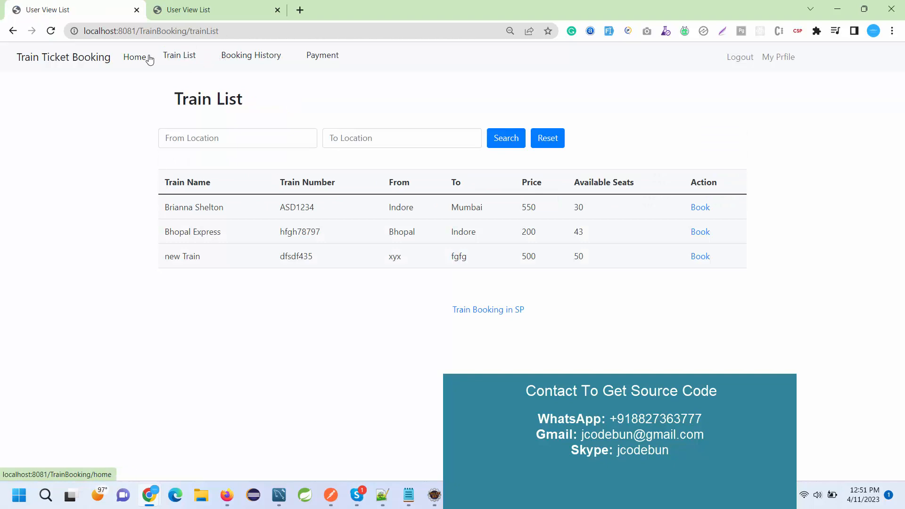
{"action": "mouse_move", "coordinate": [580, 262]}
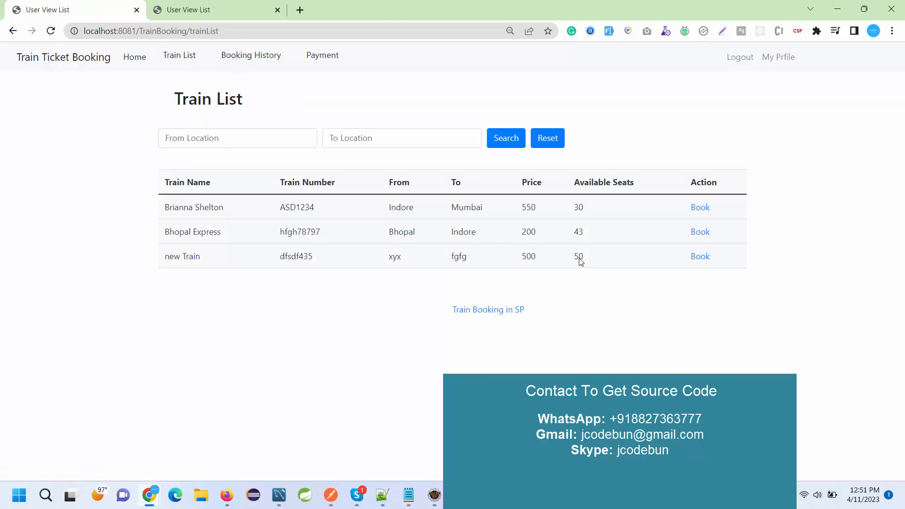
{"action": "double_click", "coordinate": [578, 257]}
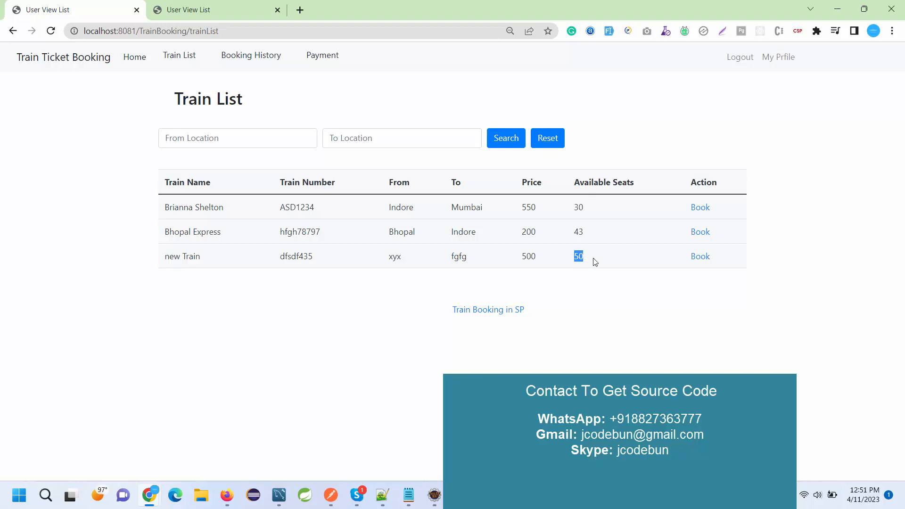
{"action": "mouse_move", "coordinate": [251, 55]}
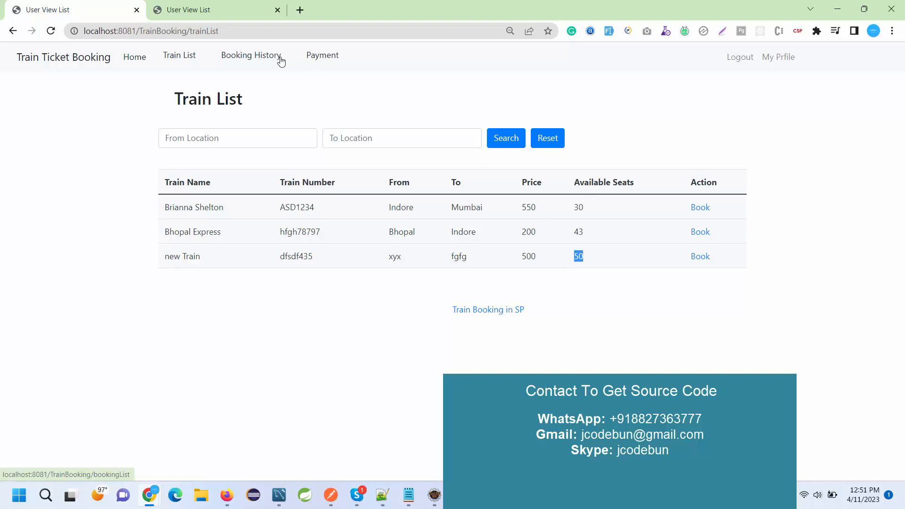
Step: Check the booking's train number in history and its entry in the Payment list
{"action": "left_click", "coordinate": [251, 56]}
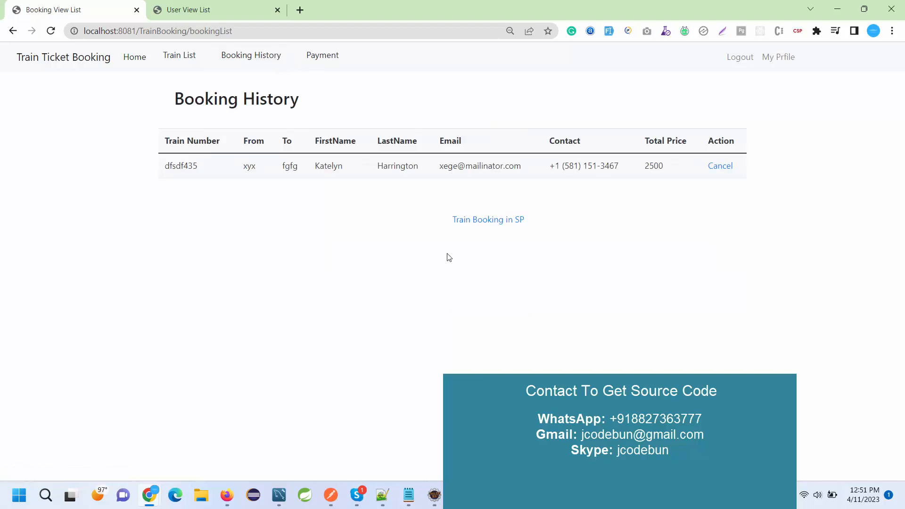
{"action": "mouse_move", "coordinate": [219, 179]}
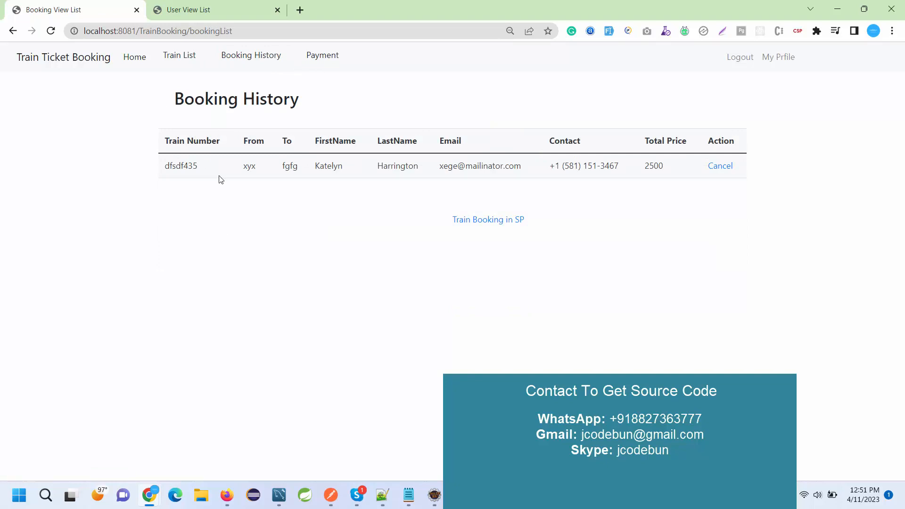
{"action": "left_click_drag", "start_coordinate": [165, 166], "coordinate": [256, 166]}
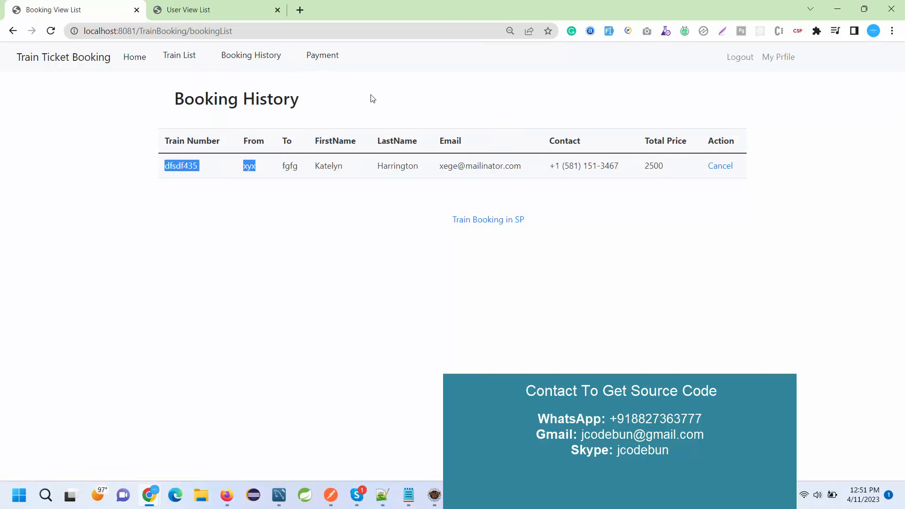
{"action": "left_click", "coordinate": [323, 54]}
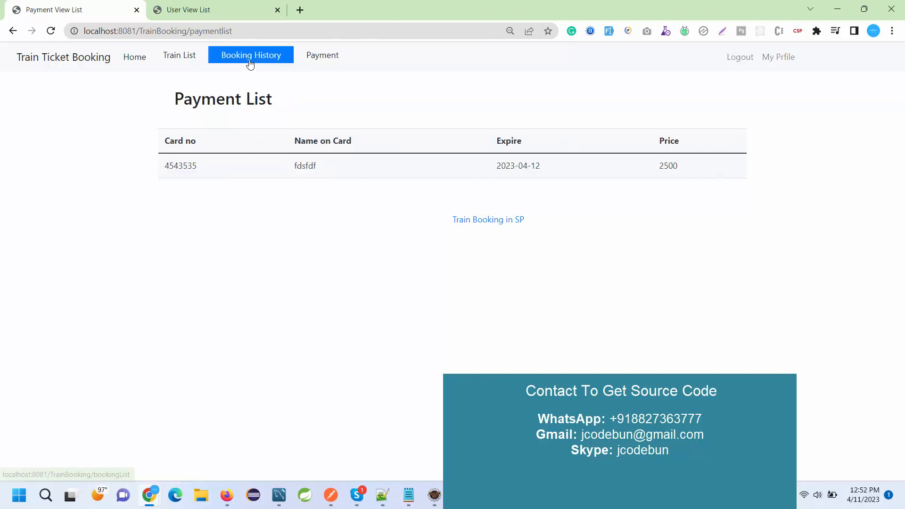
{"action": "left_click", "coordinate": [251, 54]}
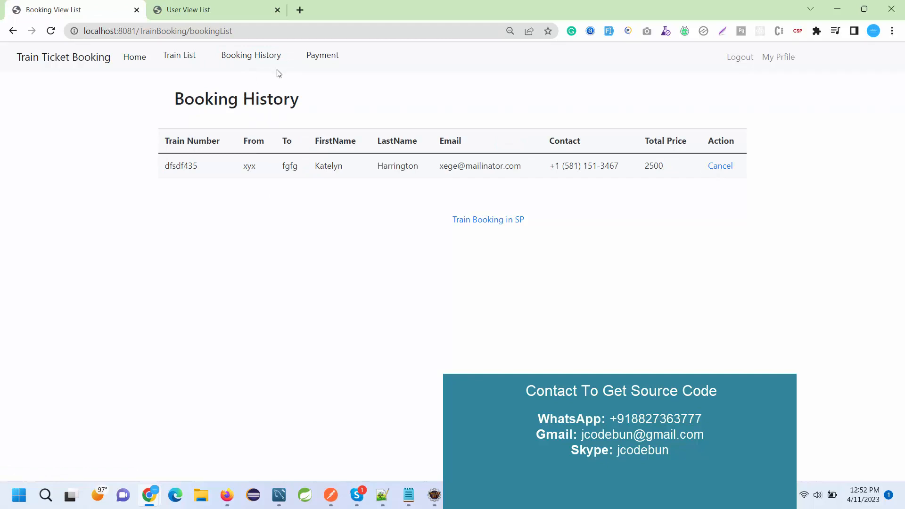
{"action": "mouse_move", "coordinate": [304, 107]}
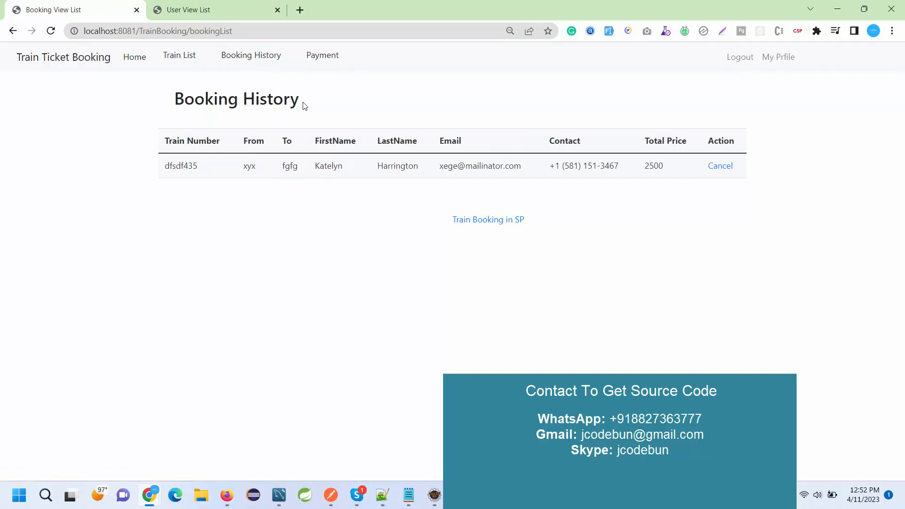
{"action": "mouse_move", "coordinate": [251, 54]}
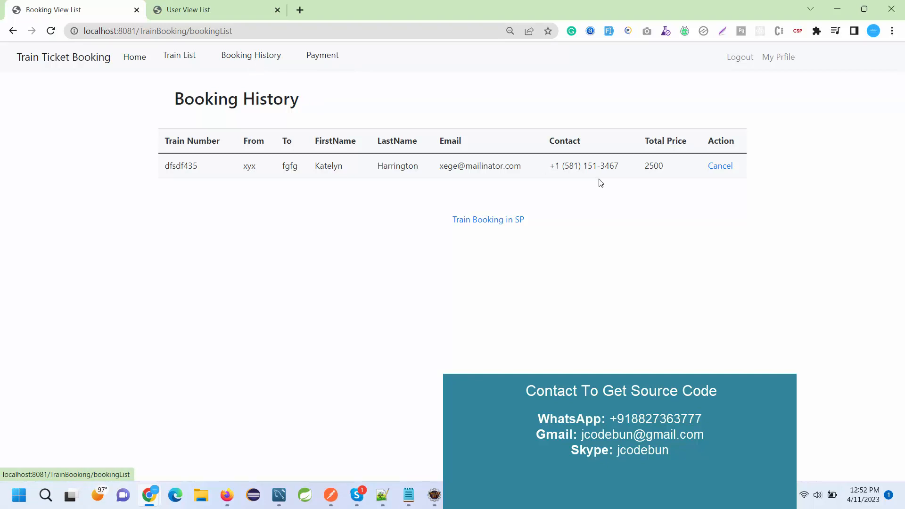
Step: Cancel the dfsdf435 booking, view Train List and My Profile, then log out
{"action": "left_click", "coordinate": [720, 166]}
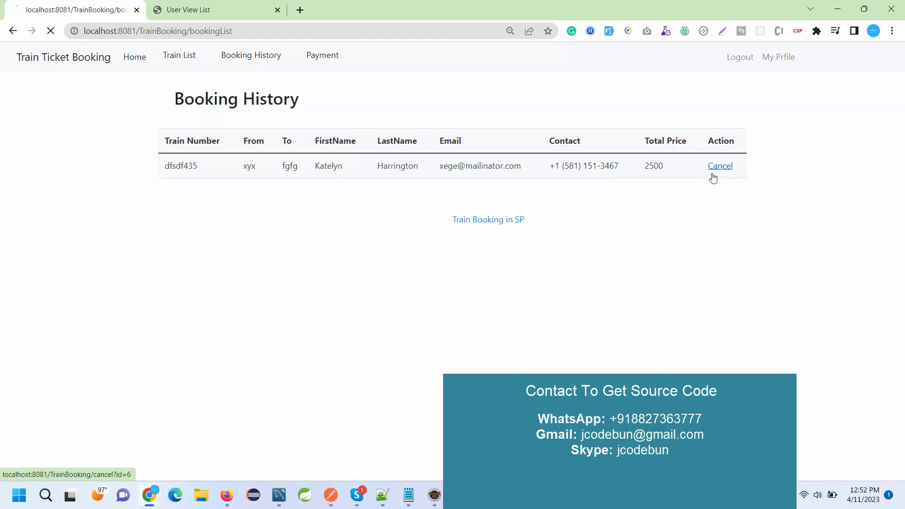
{"action": "left_click", "coordinate": [719, 165]}
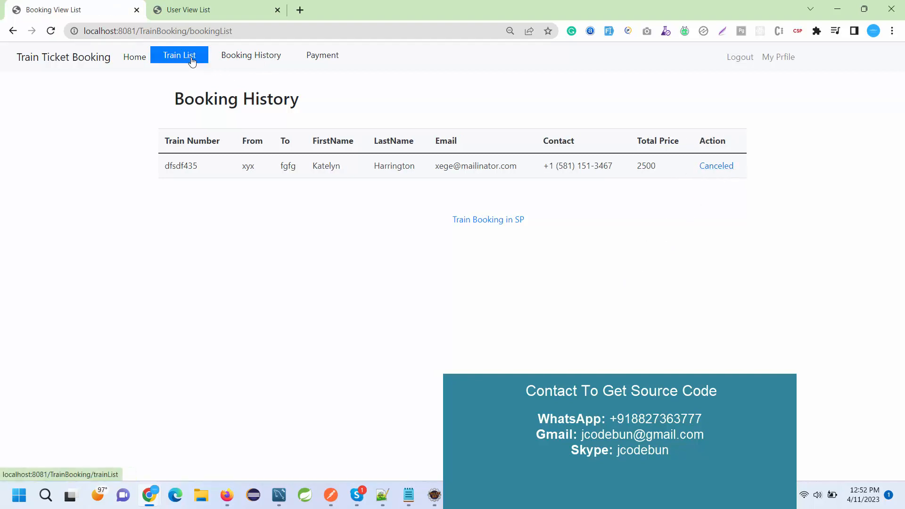
{"action": "left_click", "coordinate": [179, 54]}
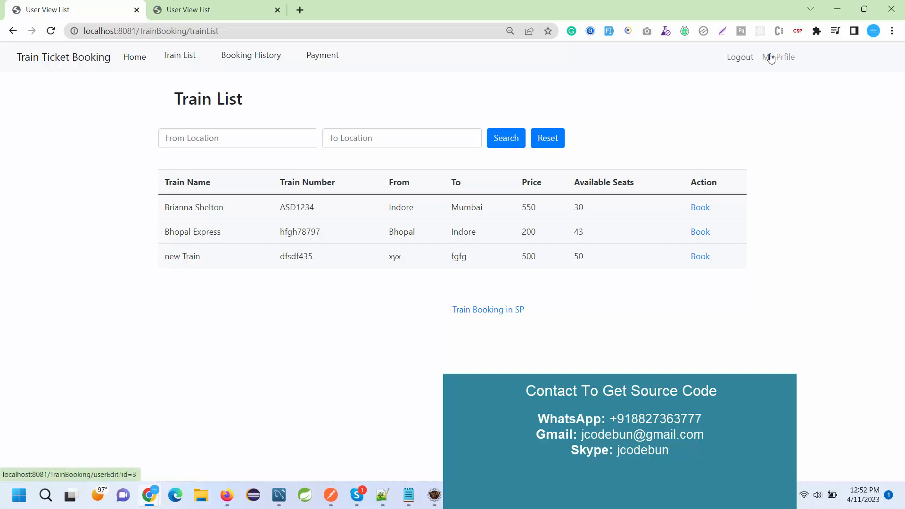
{"action": "left_click", "coordinate": [779, 57]}
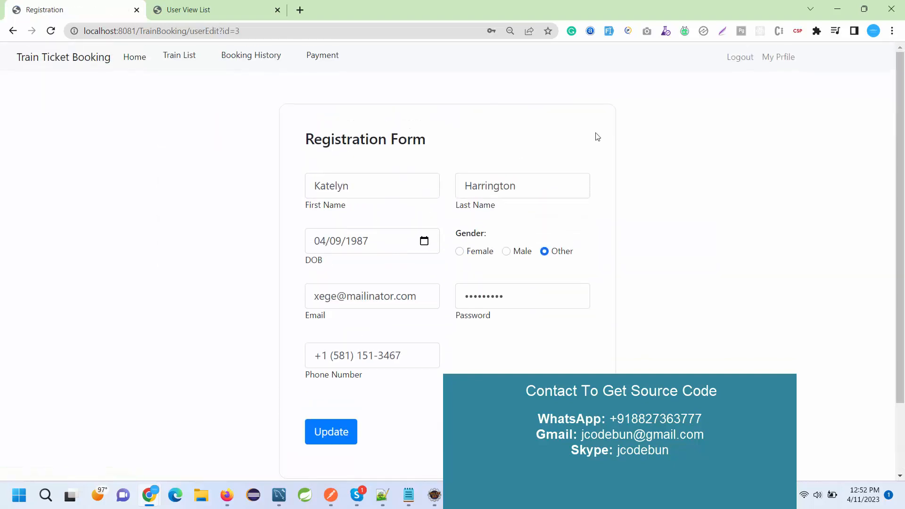
{"action": "left_click", "coordinate": [740, 56]}
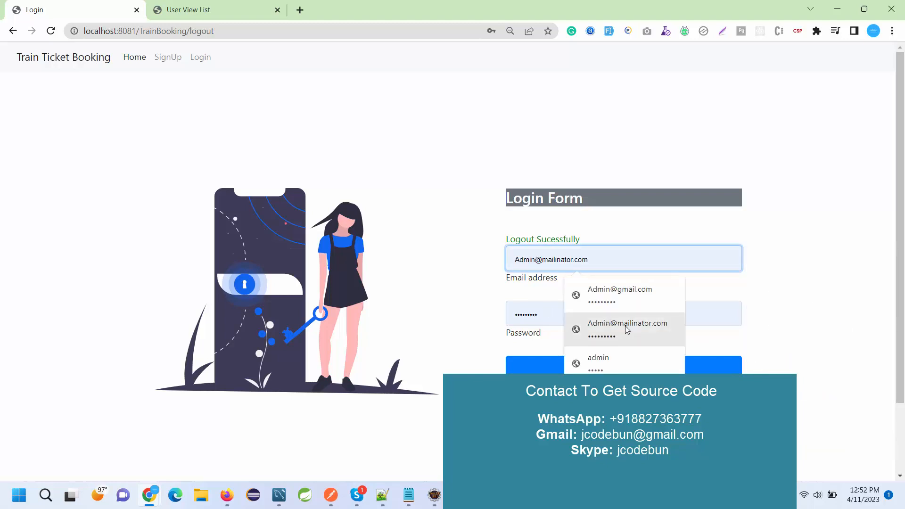
Step: Sign in with the saved admin credentials
{"action": "left_click", "coordinate": [623, 369]}
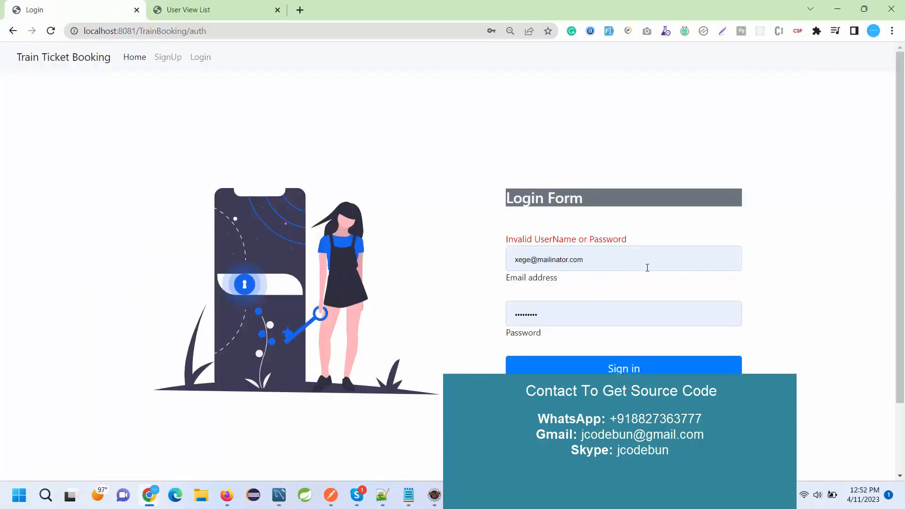
{"action": "left_click", "coordinate": [623, 259]}
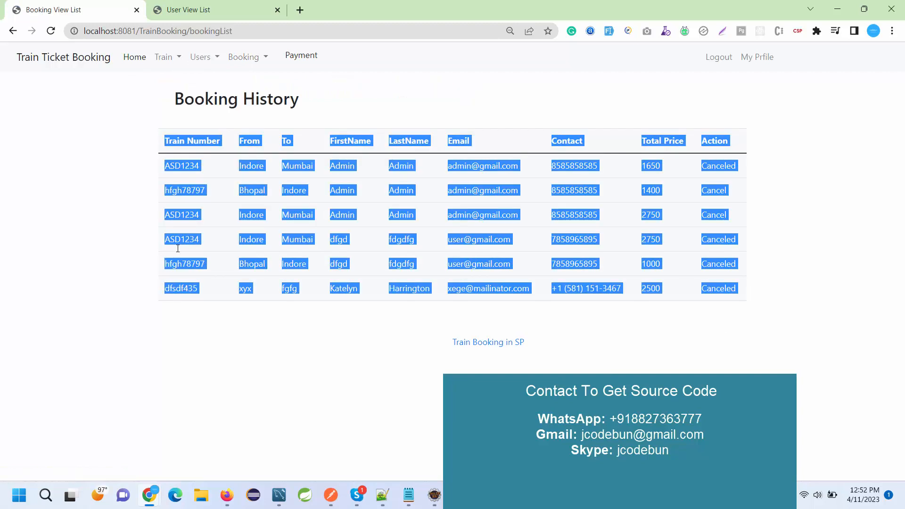
Step: View the admin Payment List of six payments, switch to the user train list and close the admin tab
{"action": "left_click", "coordinate": [301, 55]}
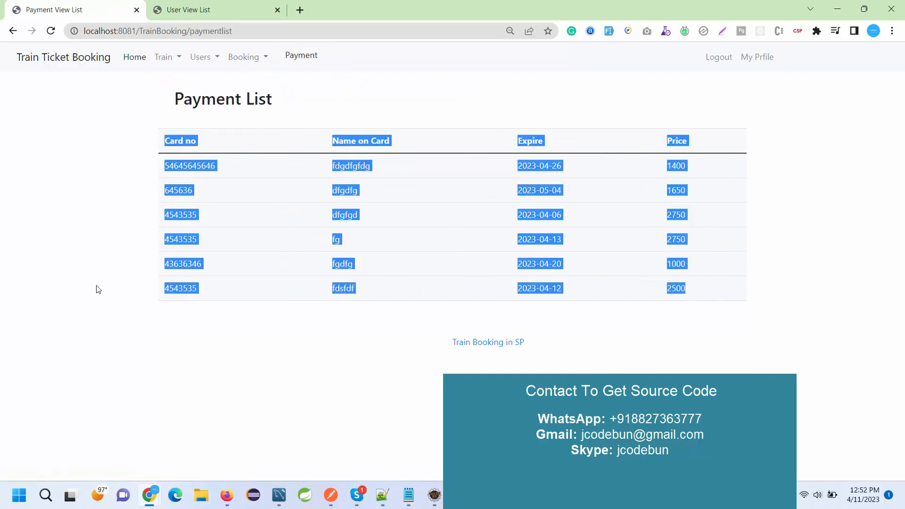
{"action": "left_click", "coordinate": [718, 56]}
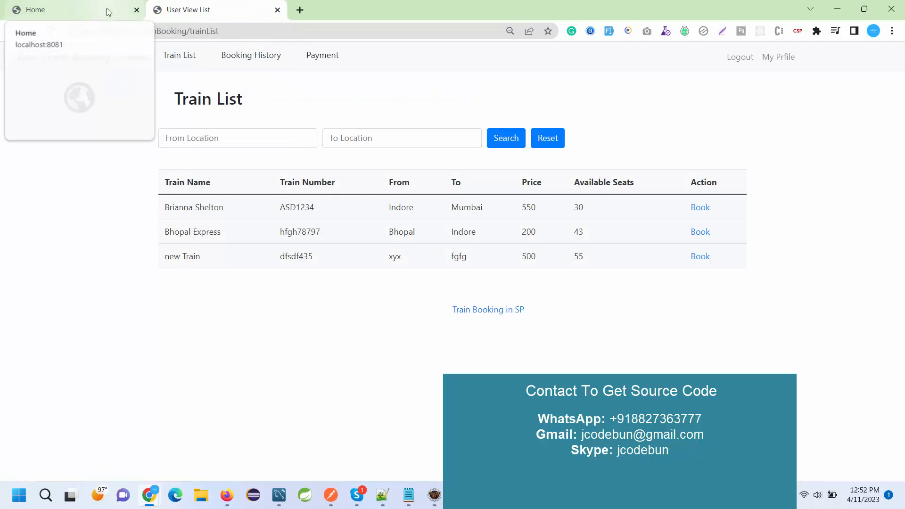
{"action": "left_click", "coordinate": [136, 9]}
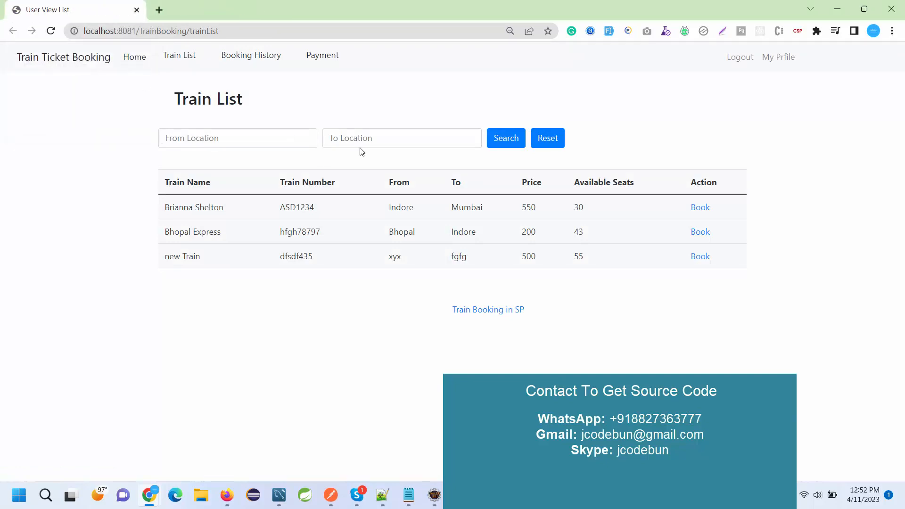